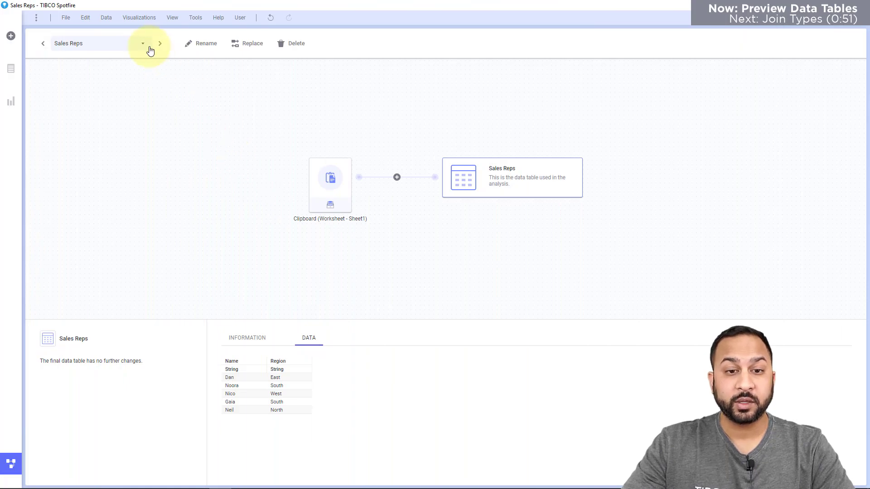
# Switch the data canvas from Sales Reps to the Deals table to preview its Name, Customer and Amount rows.
pyautogui.click(142, 43)
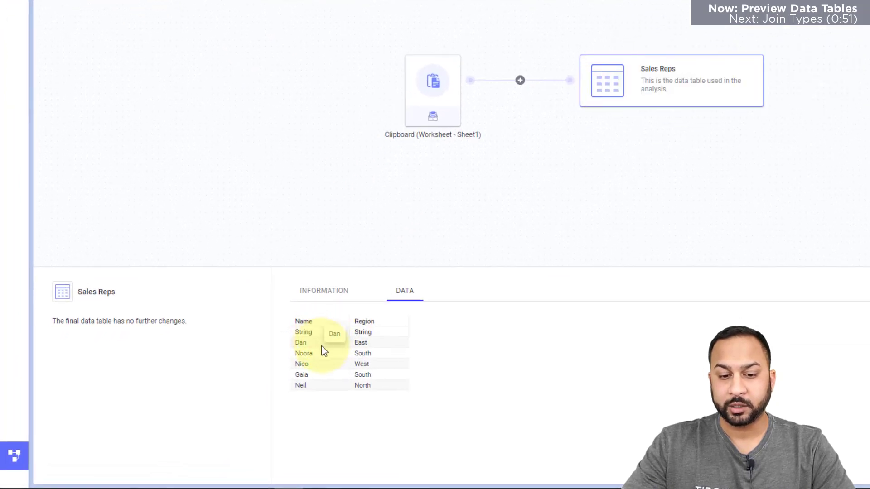
pyautogui.moveTo(319, 376)
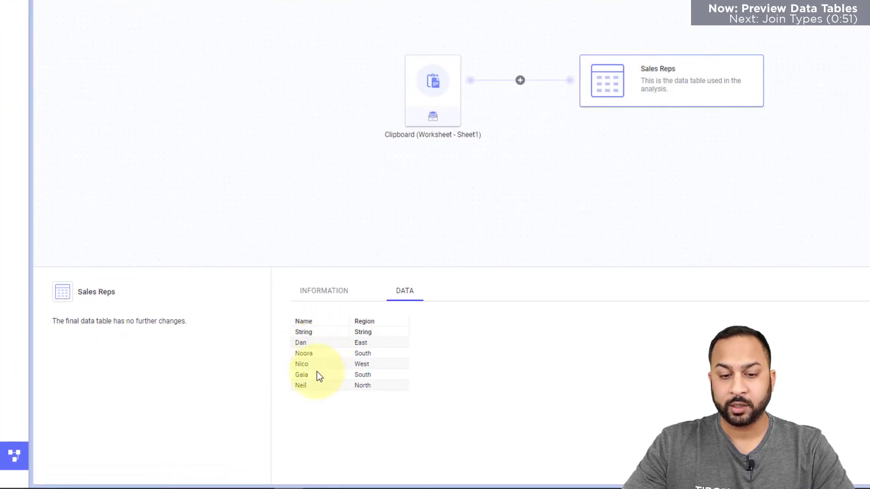
pyautogui.moveTo(360, 392)
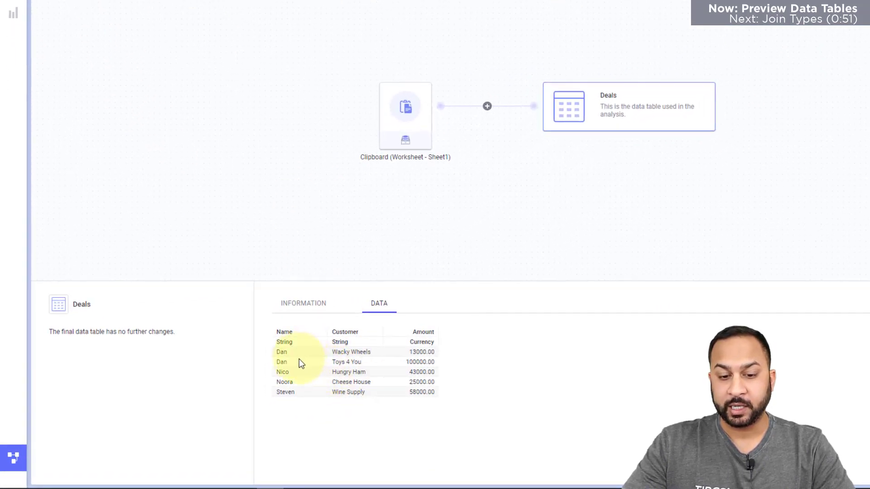
pyautogui.moveTo(317, 364)
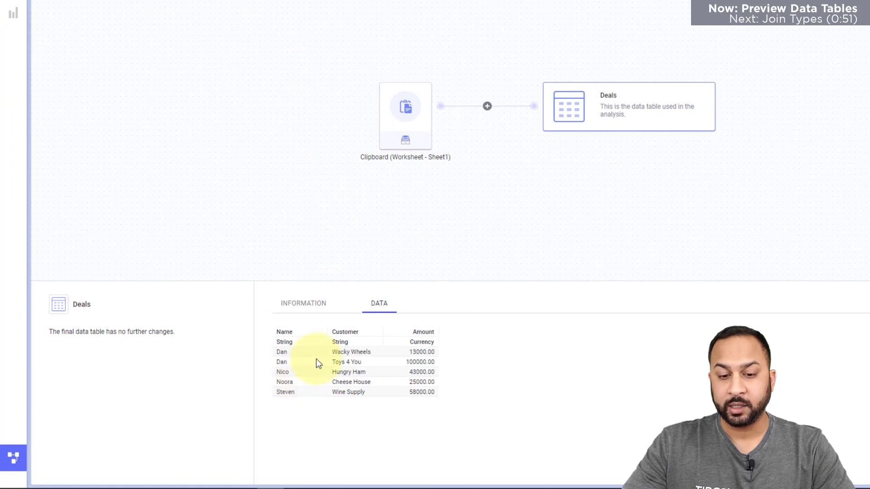
pyautogui.moveTo(408, 364)
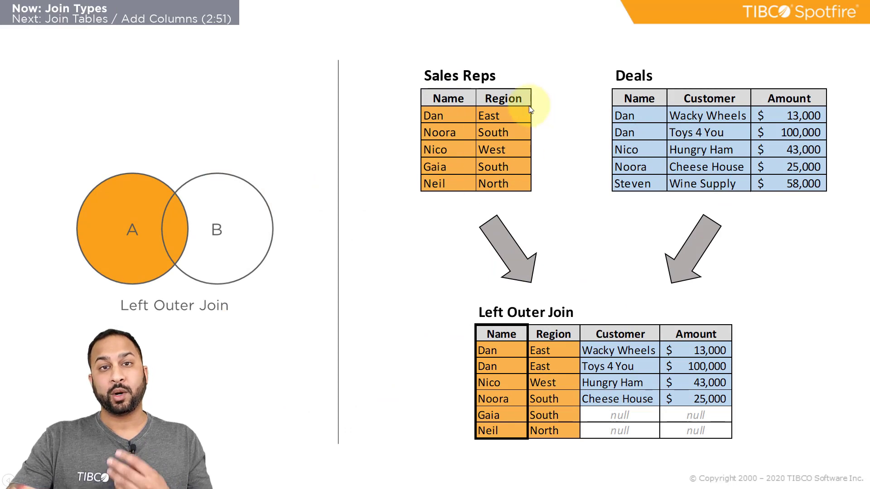
pyautogui.moveTo(513, 415)
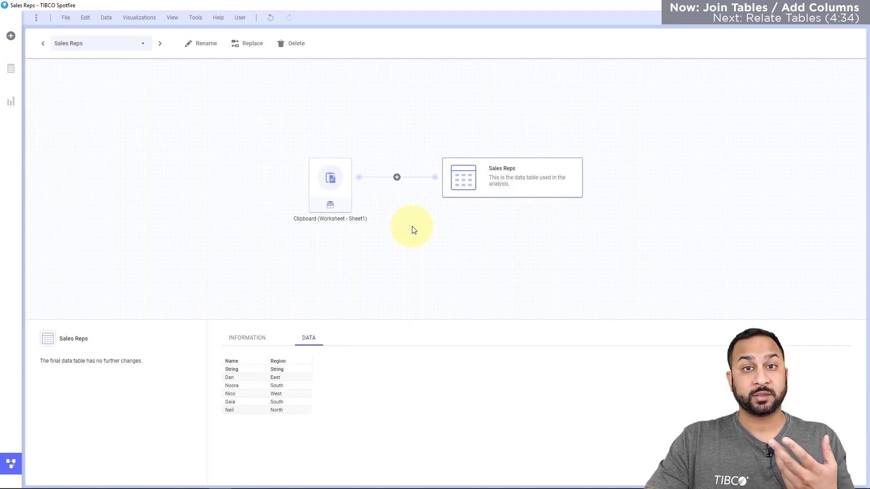
# Add columns to Sales Reps from the existing Deals table, matched on the Name columns.
pyautogui.click(397, 176)
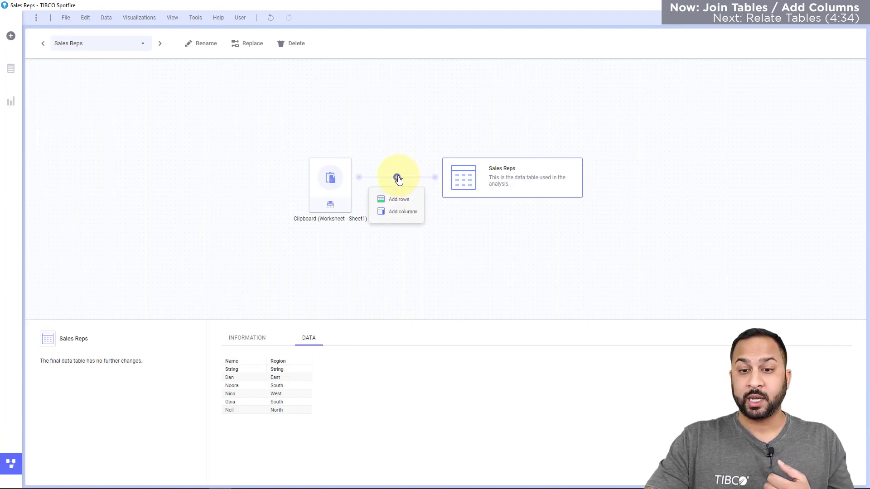
pyautogui.click(404, 211)
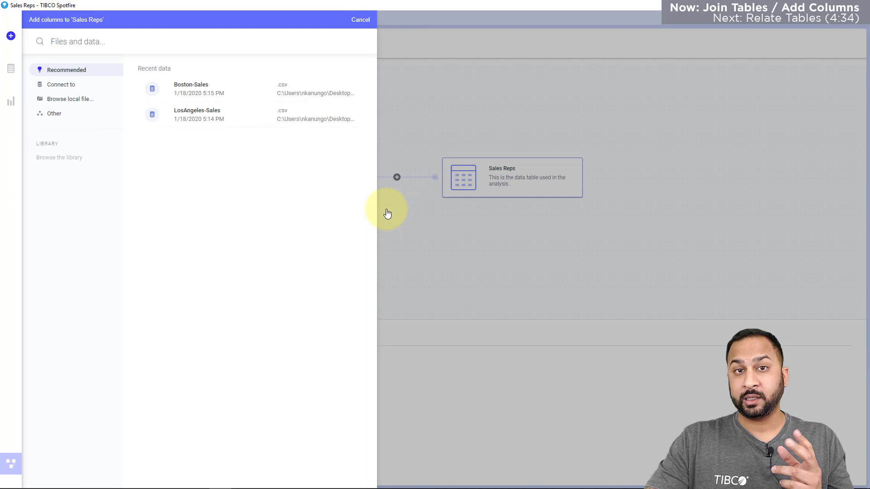
pyautogui.moveTo(217, 143)
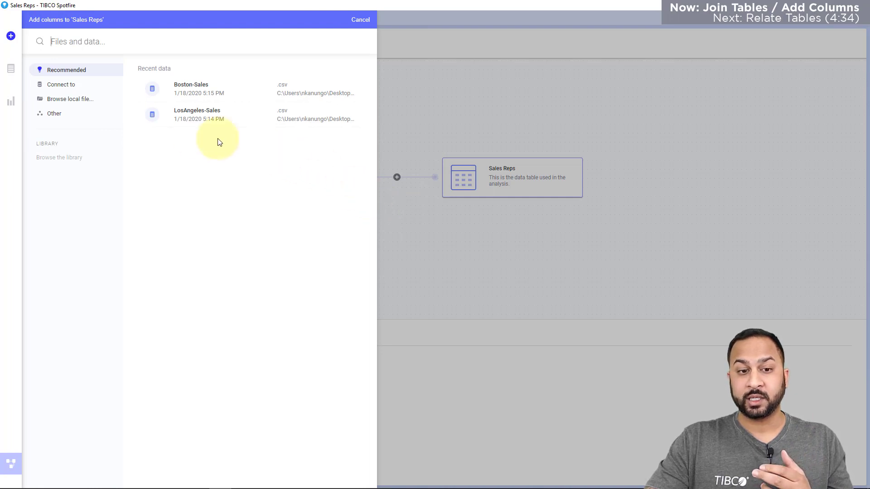
pyautogui.click(53, 113)
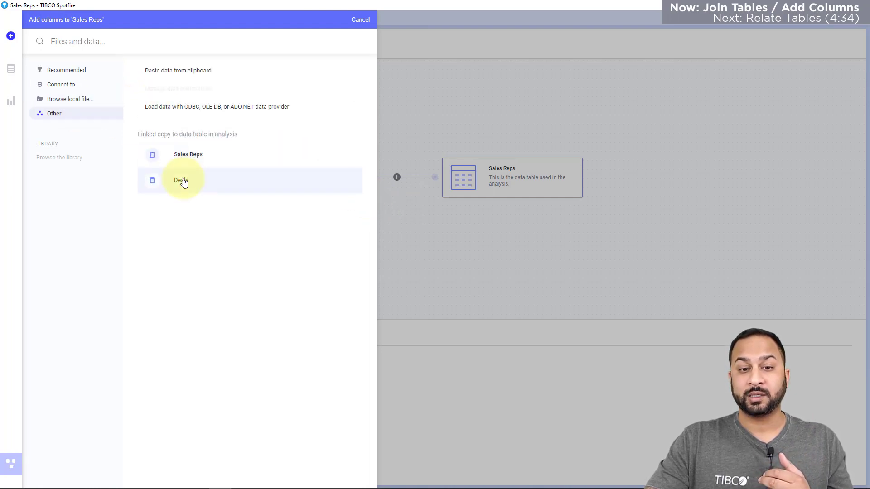
pyautogui.click(182, 180)
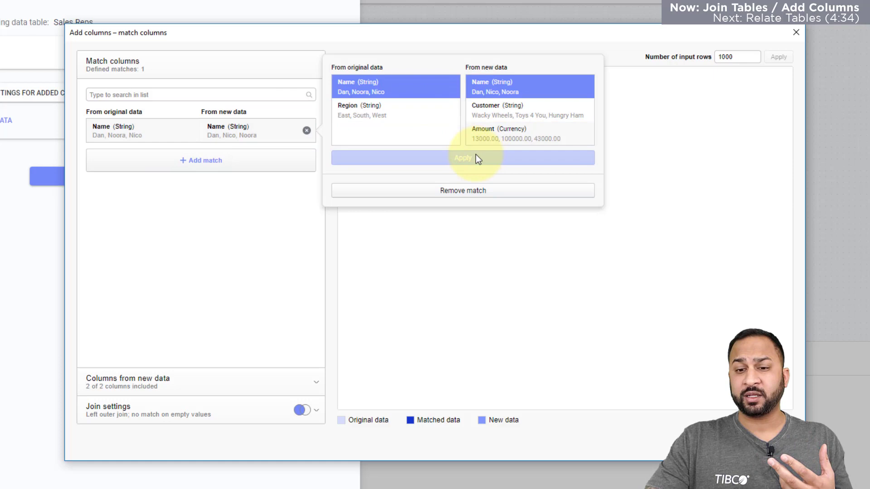
pyautogui.click(463, 157)
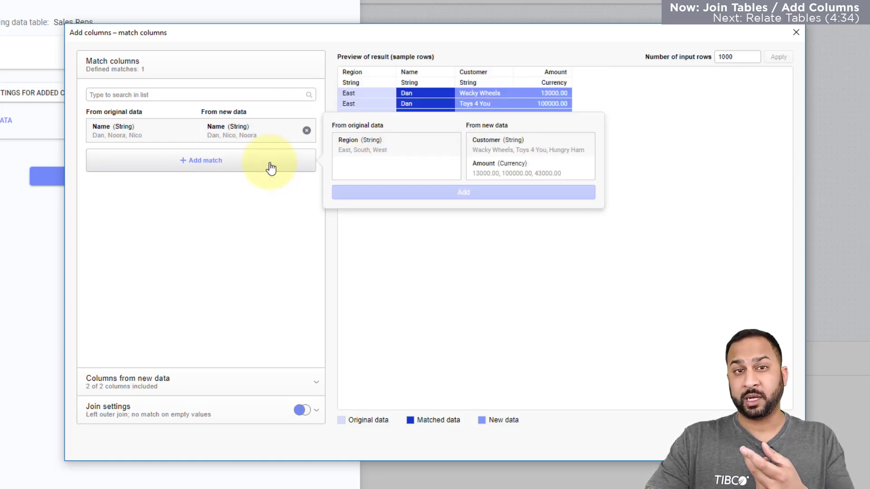
pyautogui.moveTo(263, 209)
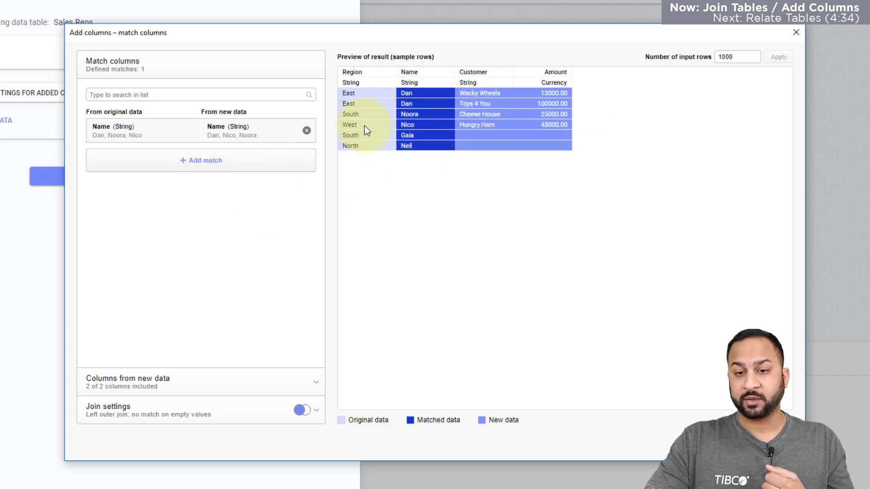
pyautogui.moveTo(420, 162)
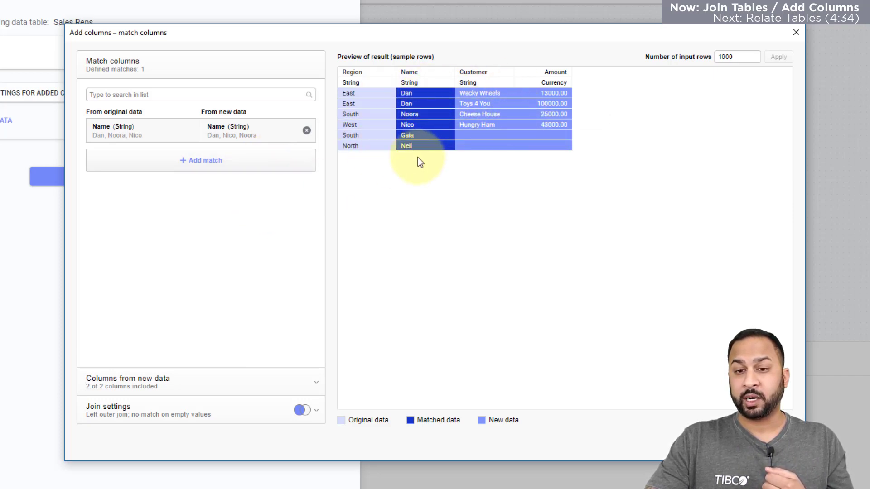
pyautogui.moveTo(434, 81)
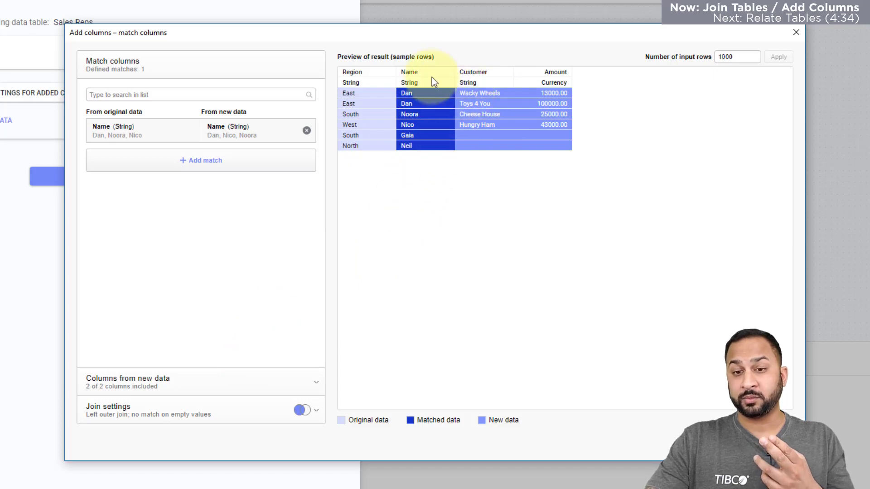
pyautogui.moveTo(233, 411)
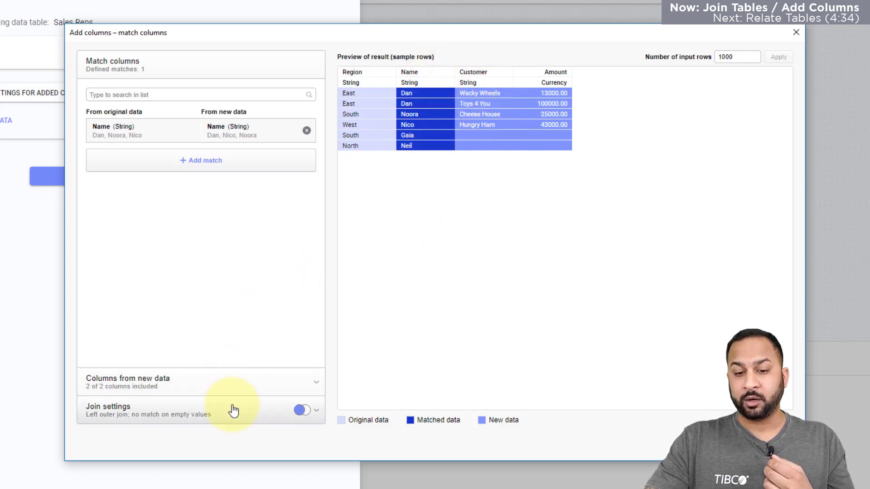
# Set the join type to Inner join and keep Customer and Amount included, confirming the match settings.
pyautogui.click(301, 409)
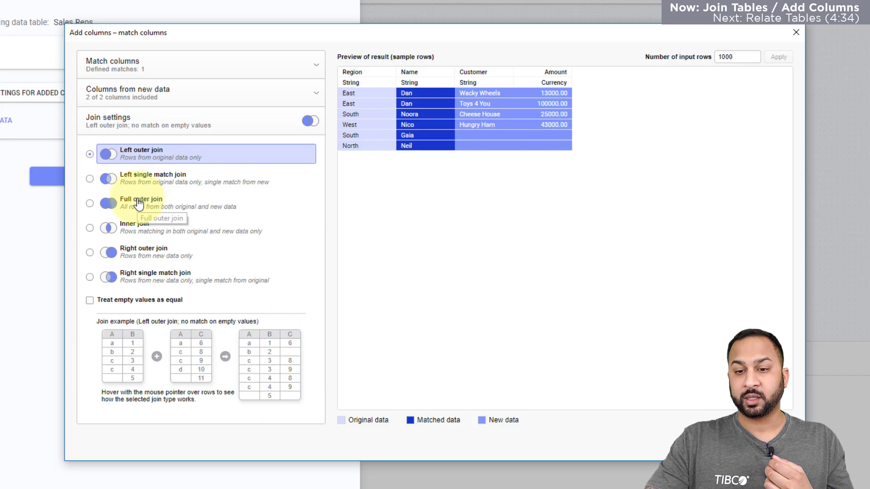
pyautogui.click(90, 204)
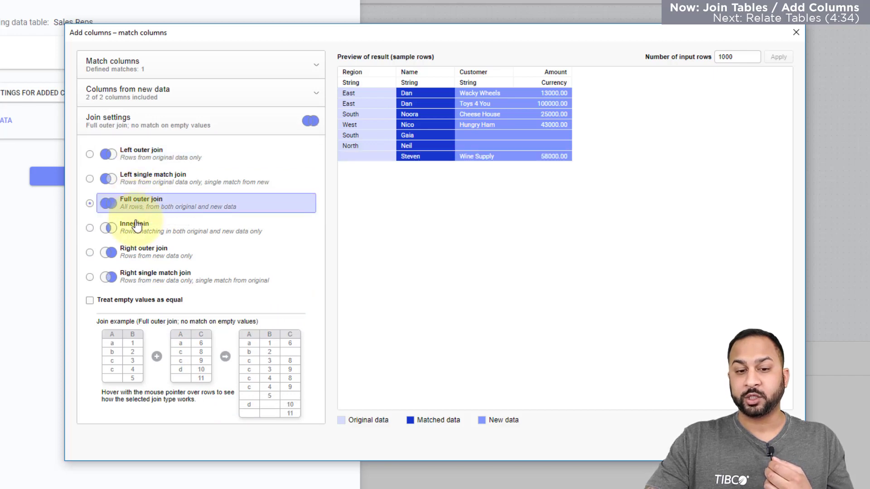
pyautogui.click(90, 227)
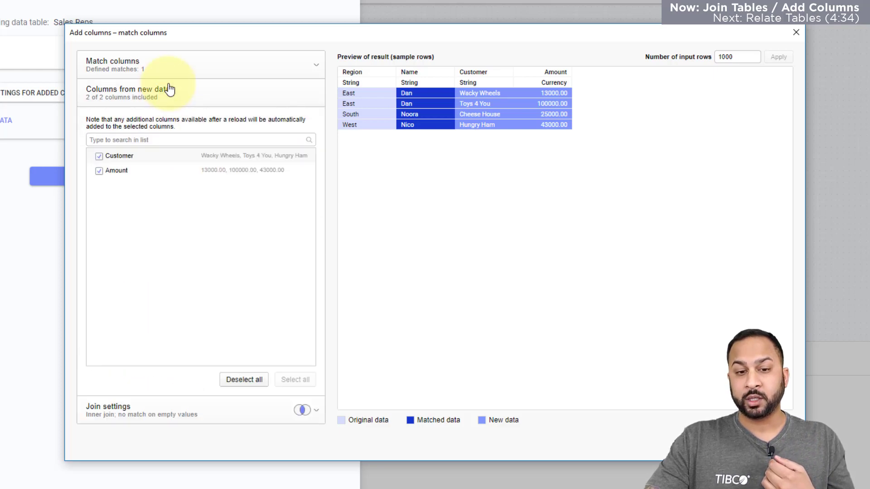
pyautogui.moveTo(115, 178)
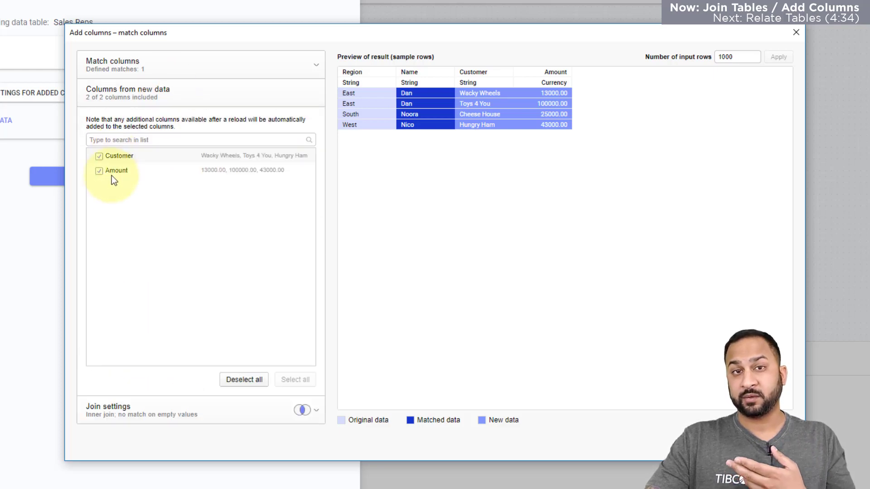
pyautogui.click(99, 171)
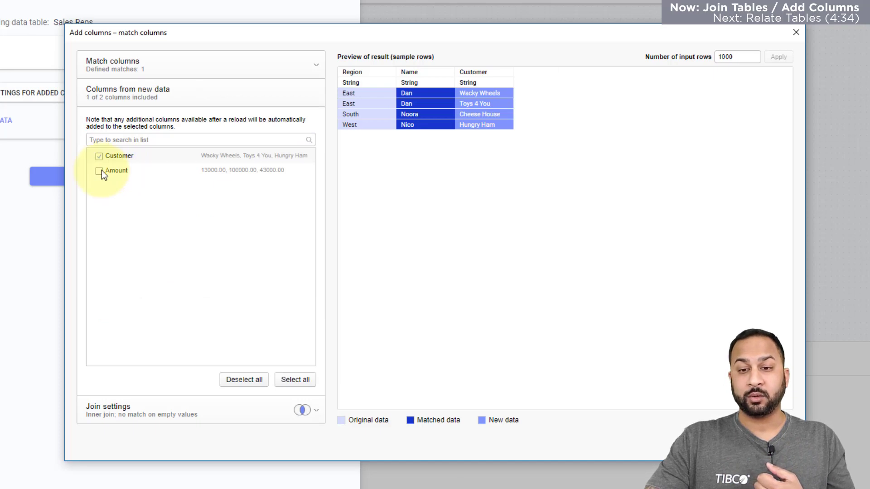
pyautogui.click(99, 171)
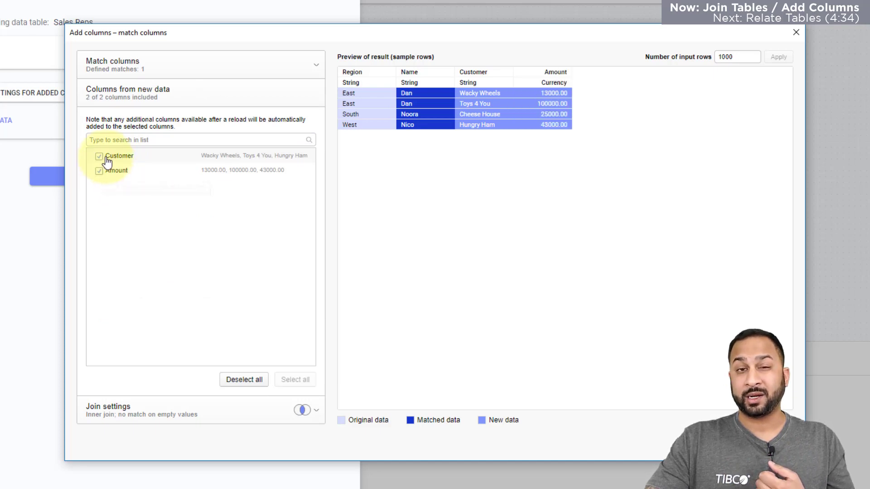
pyautogui.click(98, 156)
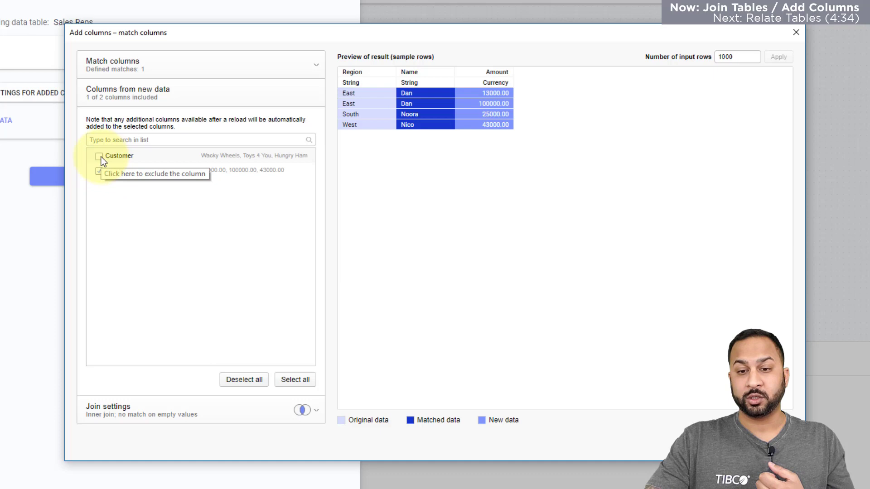
pyautogui.click(99, 156)
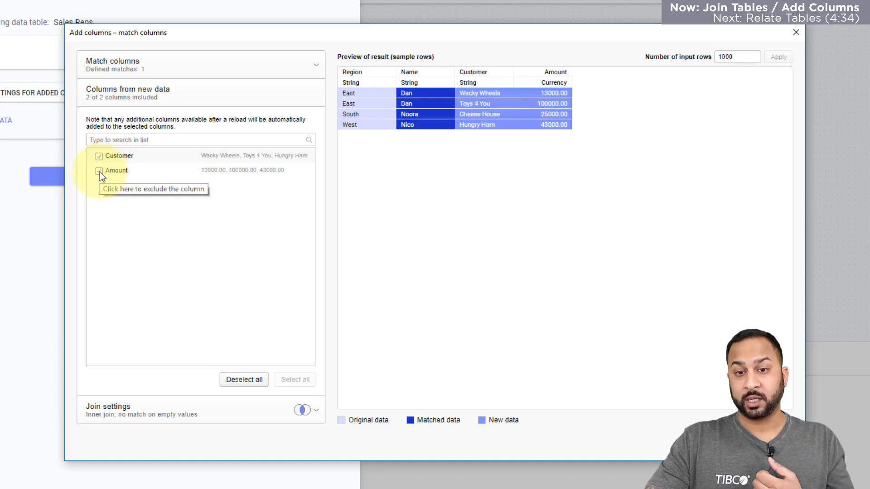
pyautogui.click(98, 170)
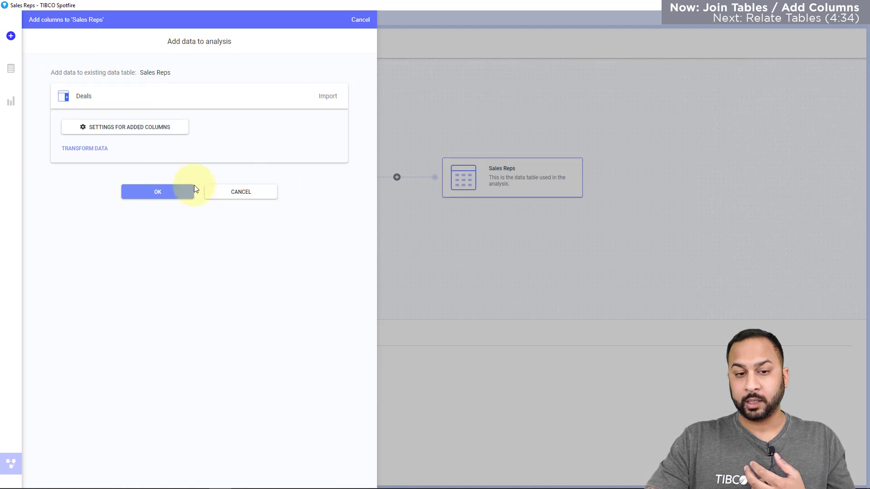
# Apply the Deals join, preview the Deals and clipboard sources, then remove the Added columns node.
pyautogui.click(157, 191)
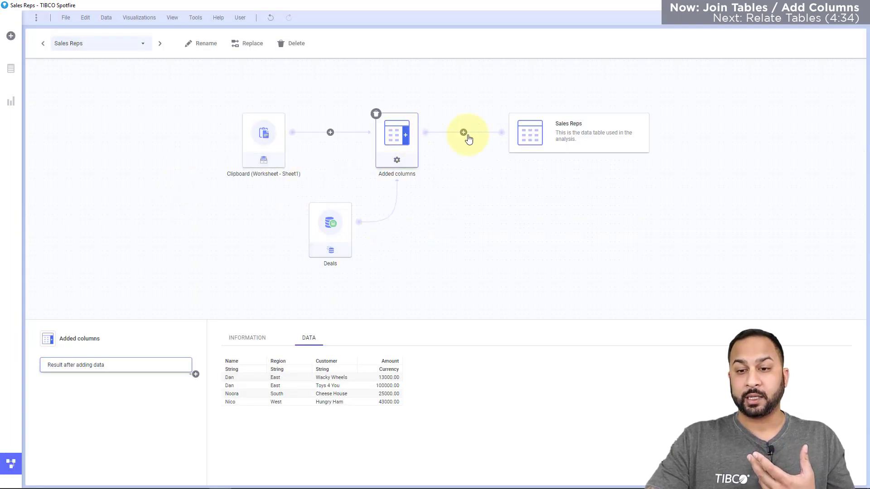
pyautogui.click(330, 222)
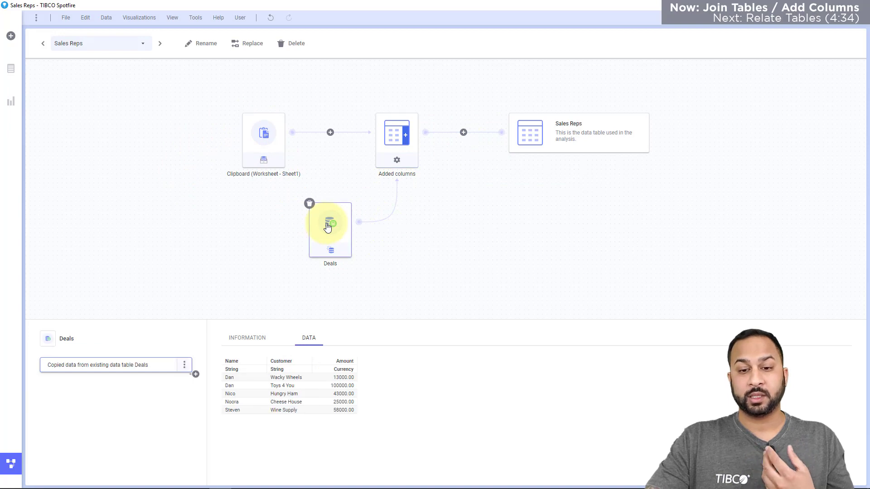
pyautogui.click(263, 133)
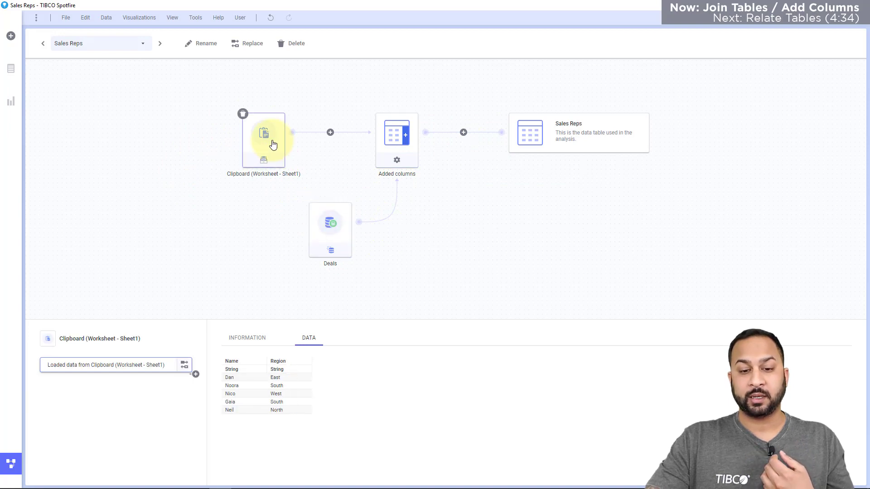
pyautogui.moveTo(548, 137)
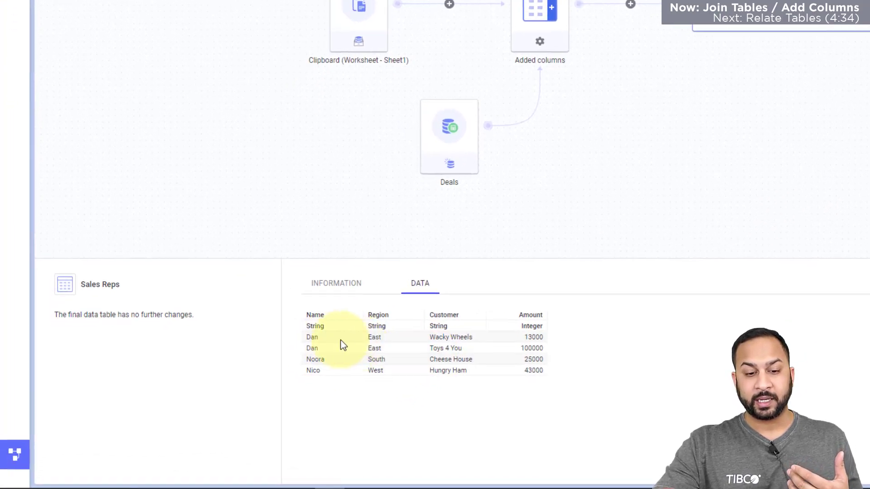
pyautogui.moveTo(354, 350)
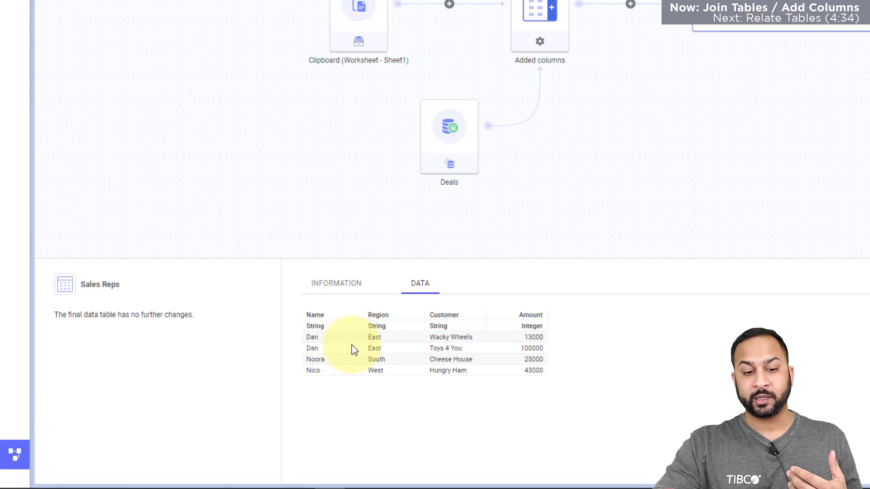
pyautogui.moveTo(442, 436)
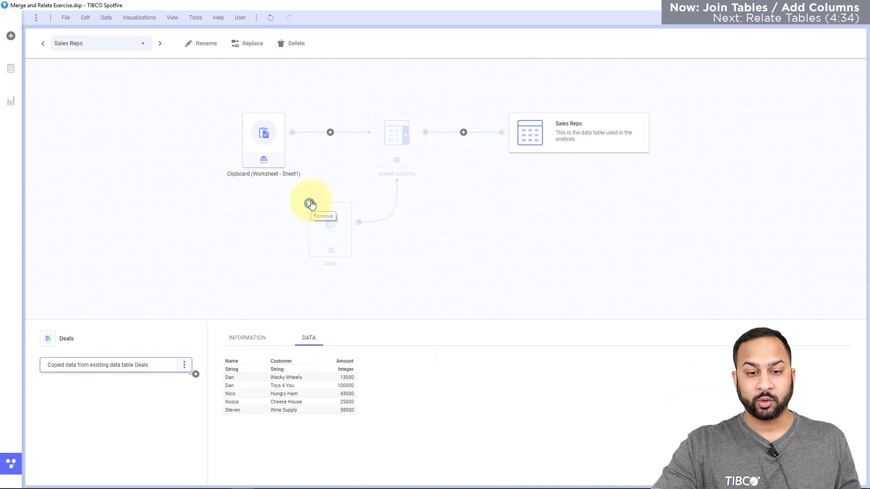
pyautogui.click(322, 204)
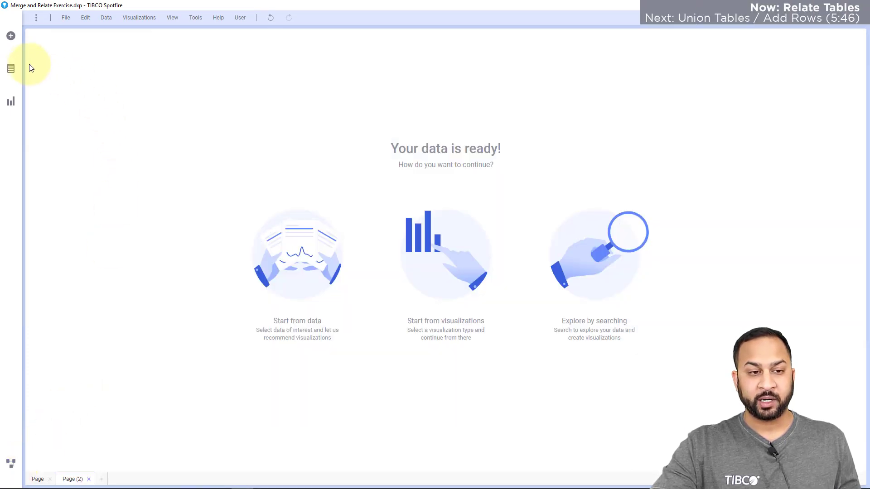
# Link Sales Reps and Deals on Name, show Deals in the second table and mark Noora's Cheese House deal.
pyautogui.click(10, 68)
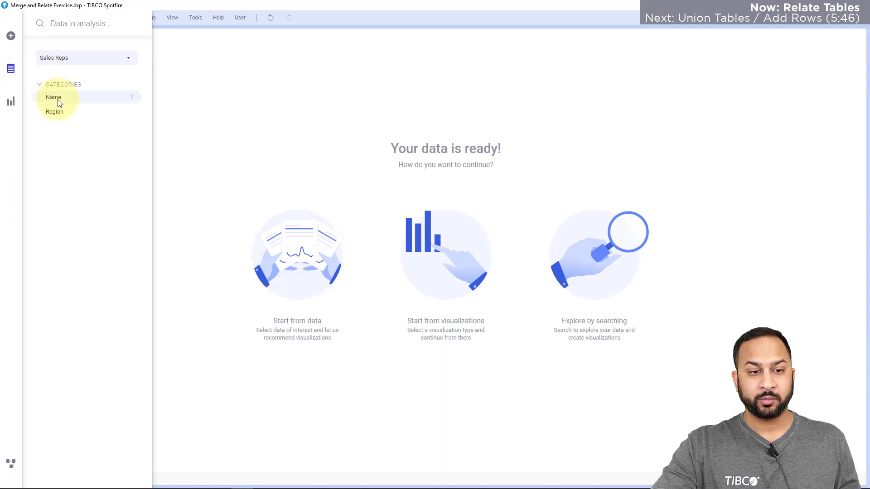
pyautogui.click(54, 97)
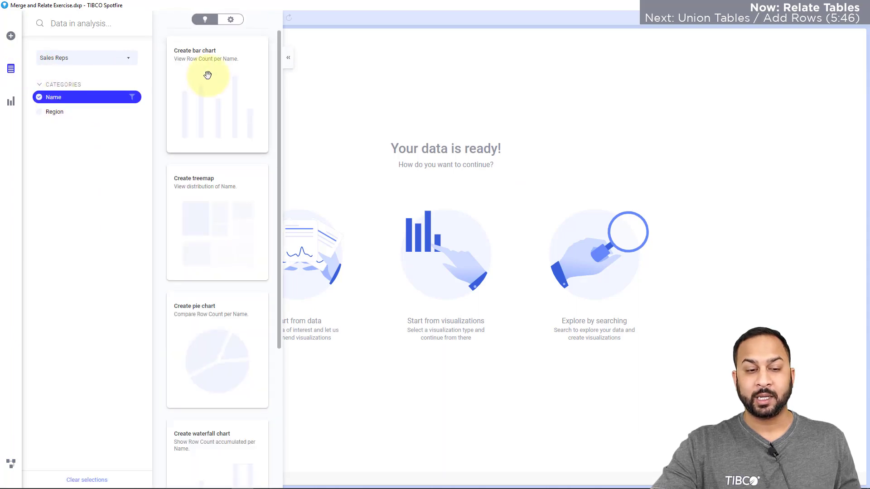
pyautogui.scroll(-3)
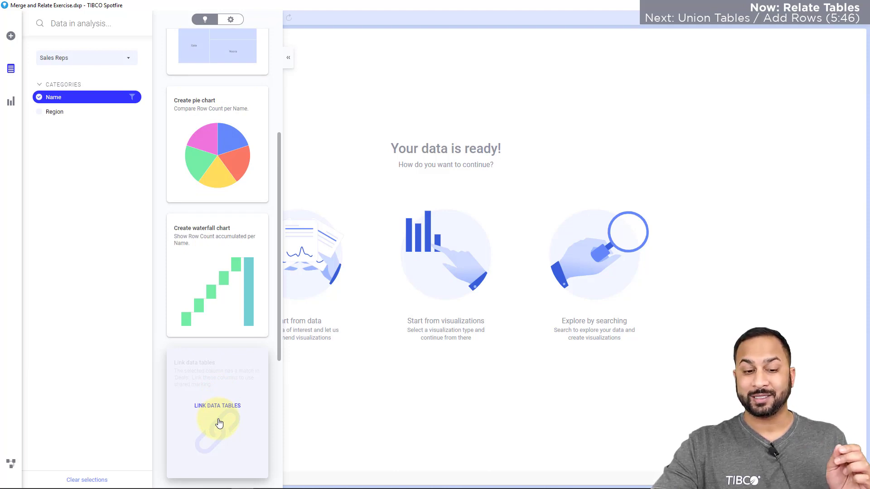
pyautogui.click(217, 406)
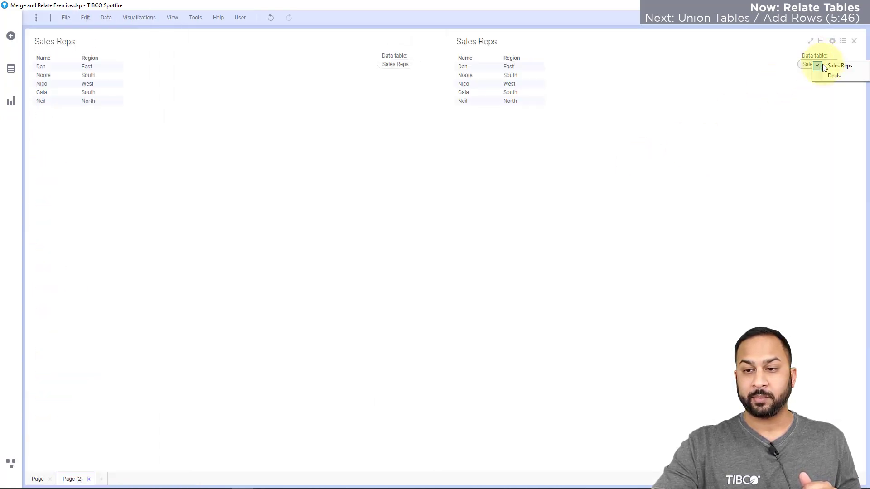
pyautogui.click(834, 75)
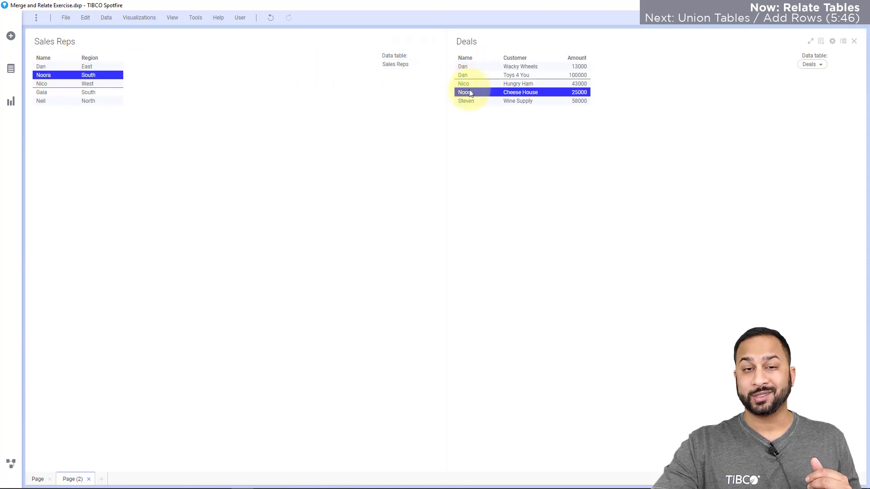
pyautogui.click(66, 100)
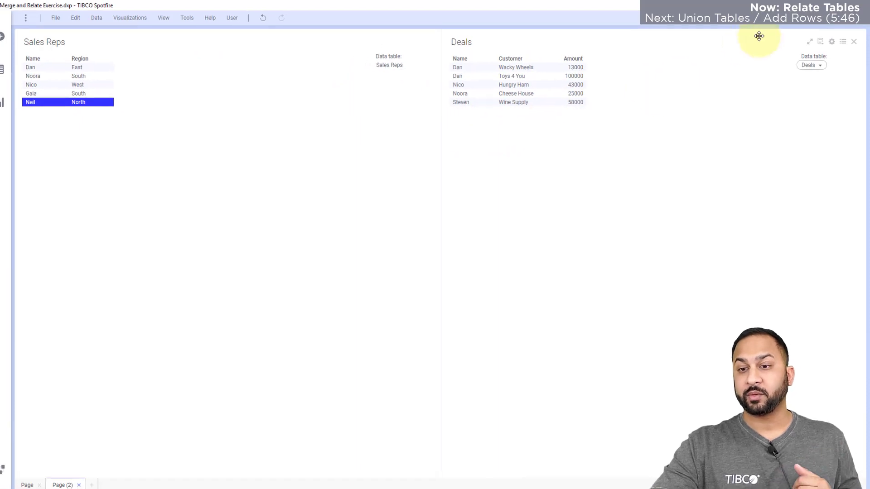
# Enable filtering in Deals to also filter Sales Reps, then filter out Dan's deals.
pyautogui.click(842, 41)
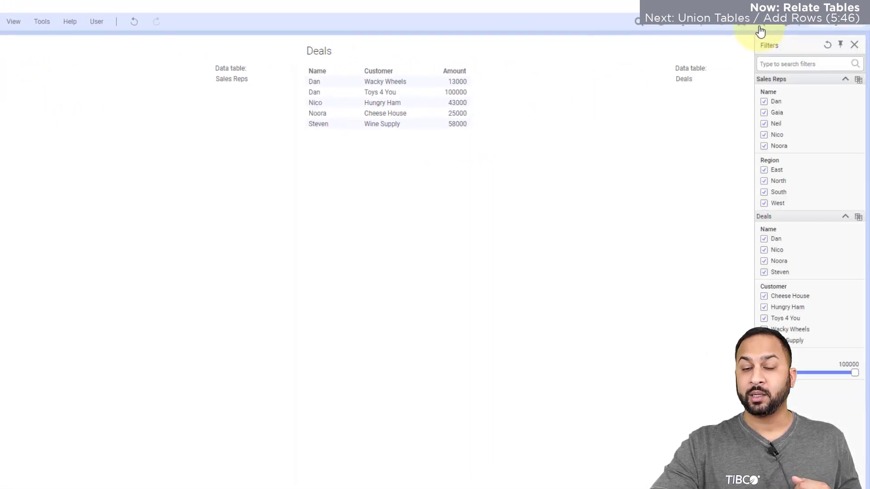
pyautogui.moveTo(846, 92)
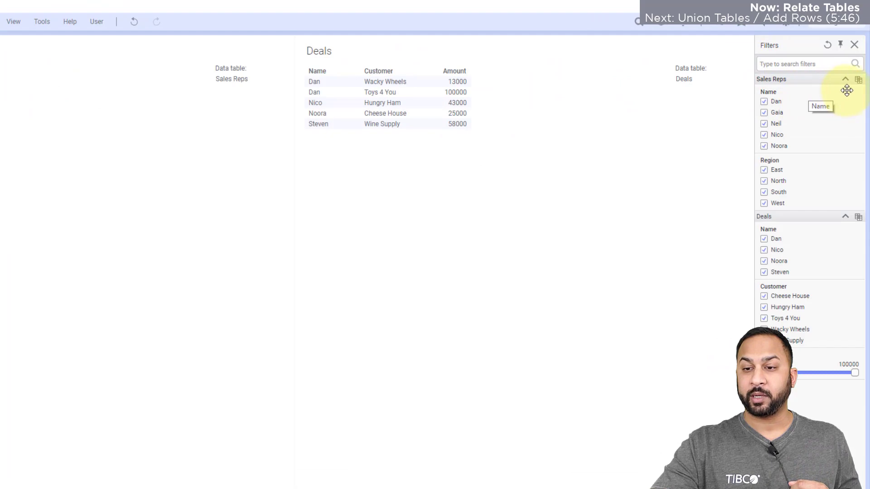
pyautogui.moveTo(858, 78)
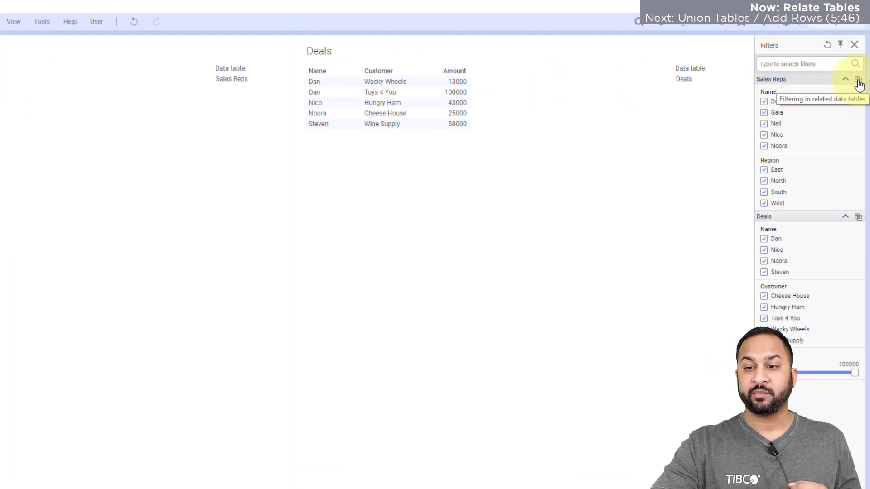
pyautogui.click(859, 79)
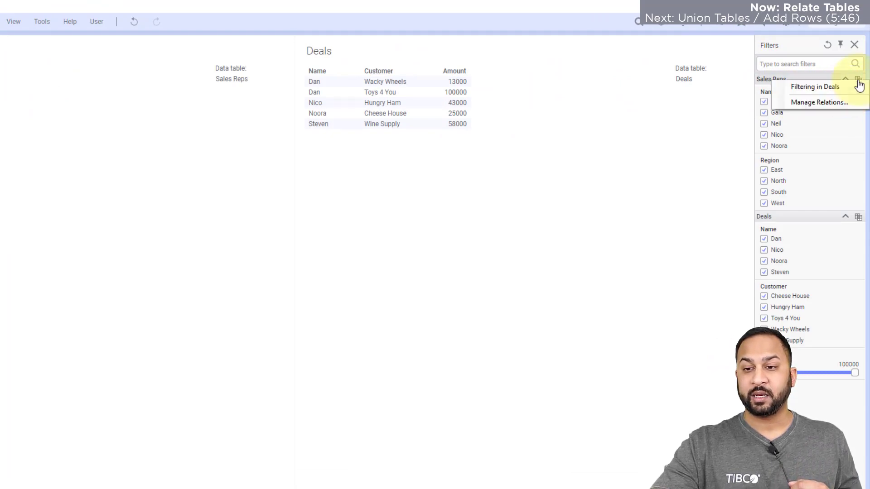
pyautogui.click(815, 87)
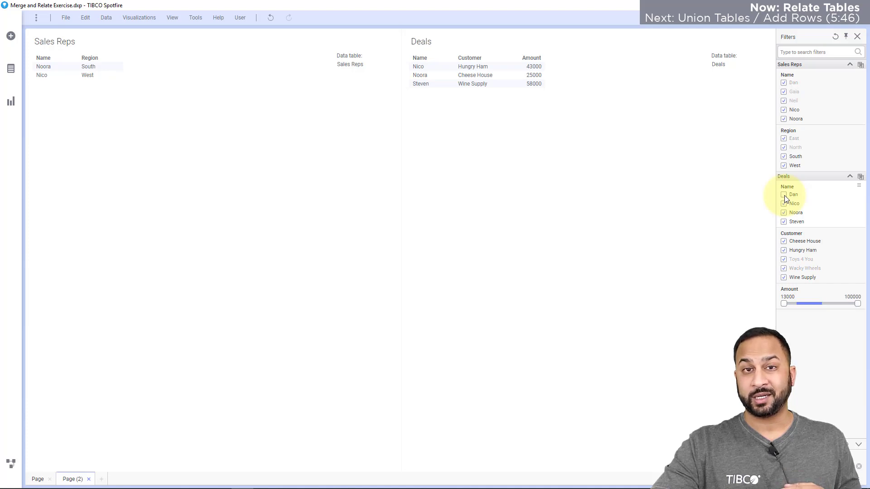
pyautogui.click(784, 203)
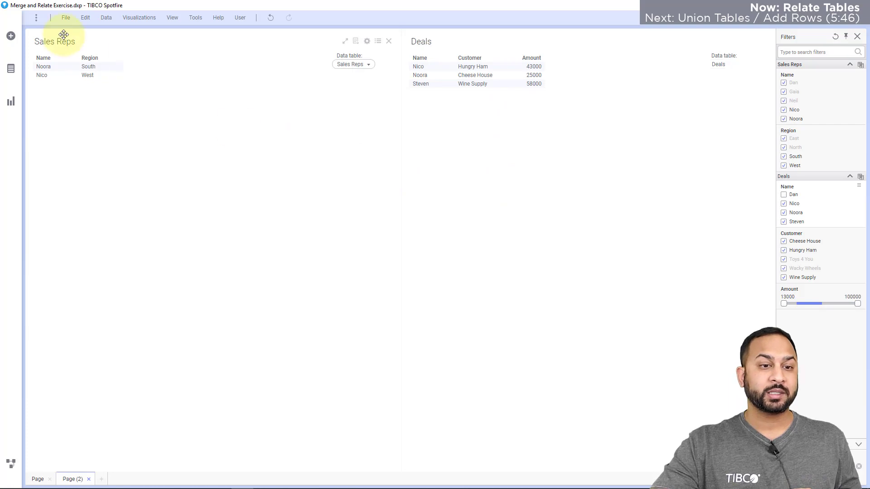
# Review the Sales Reps to Deals Name-to-Name relation in Data table properties and close it unchanged.
pyautogui.click(106, 17)
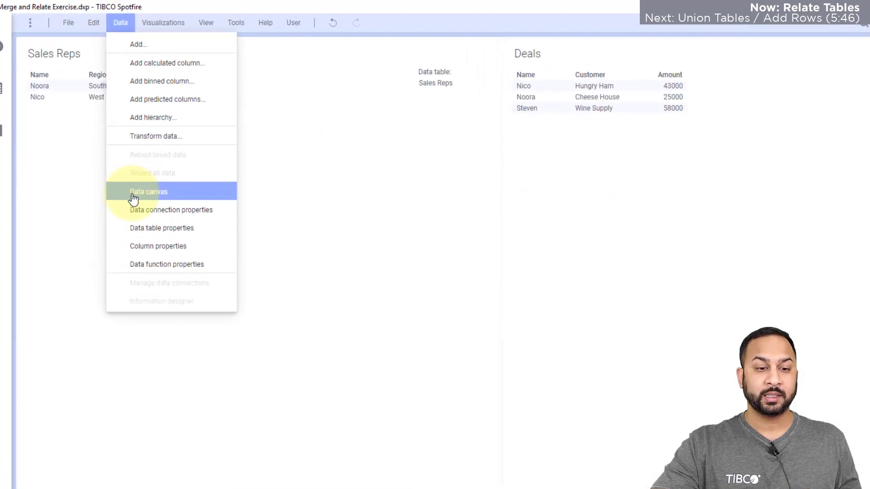
pyautogui.click(161, 227)
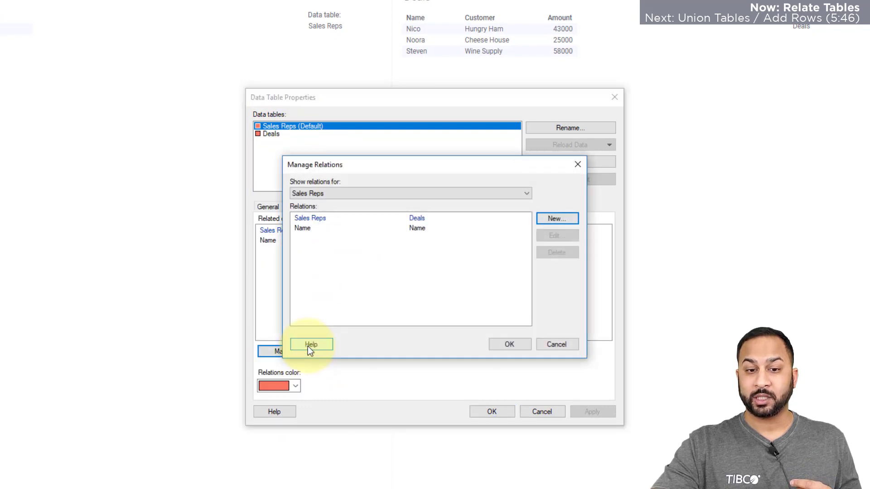
pyautogui.click(411, 228)
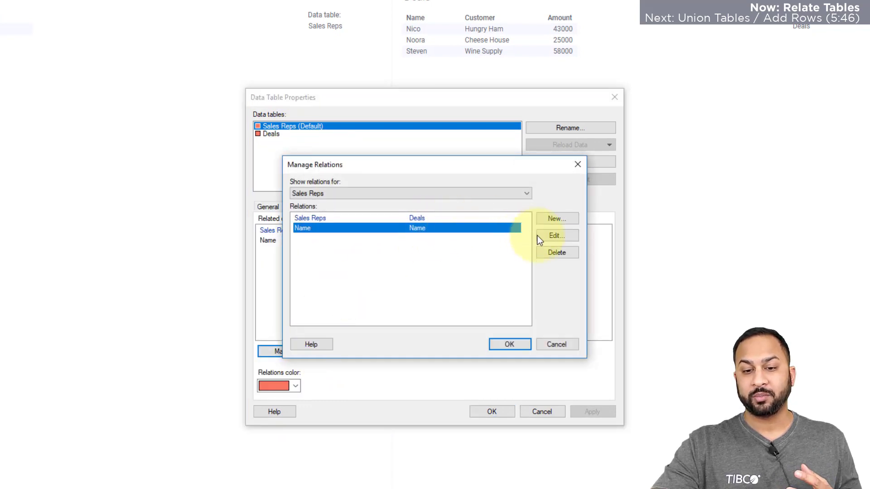
pyautogui.click(555, 235)
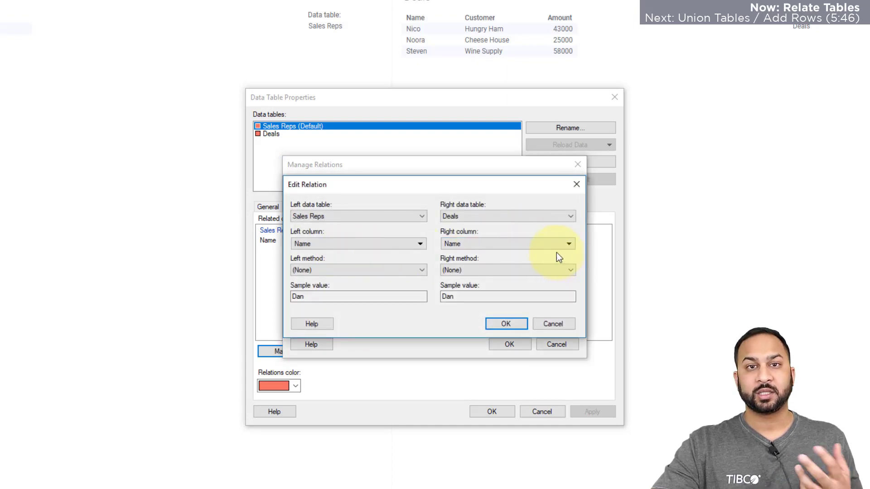
pyautogui.click(505, 323)
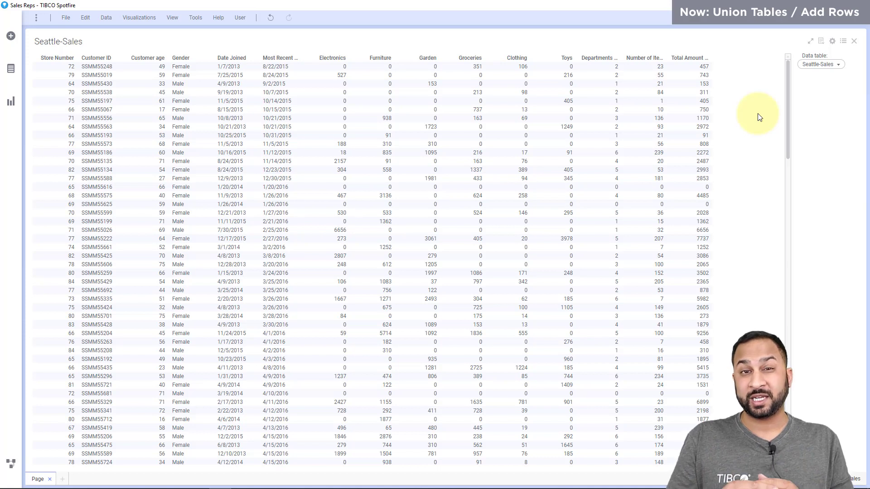
pyautogui.moveTo(137, 61)
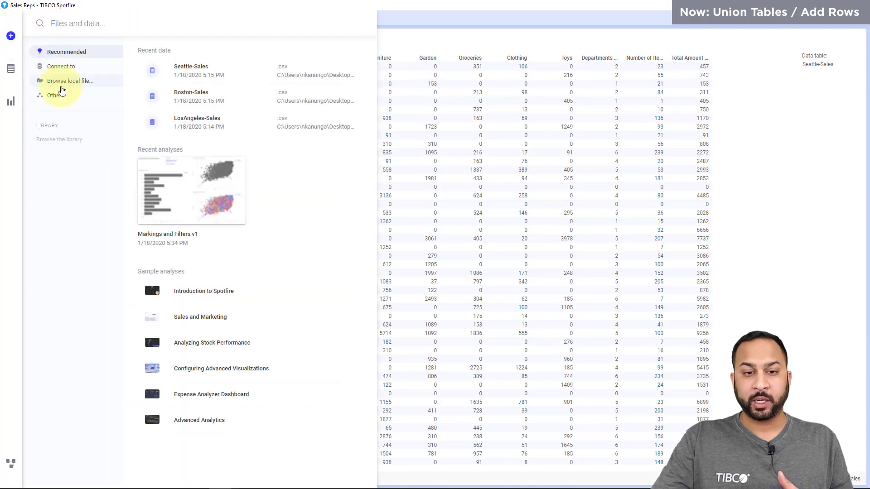
# Browse local files and import the Boston, Los Angeles and New York sales CSVs with default settings.
pyautogui.click(69, 80)
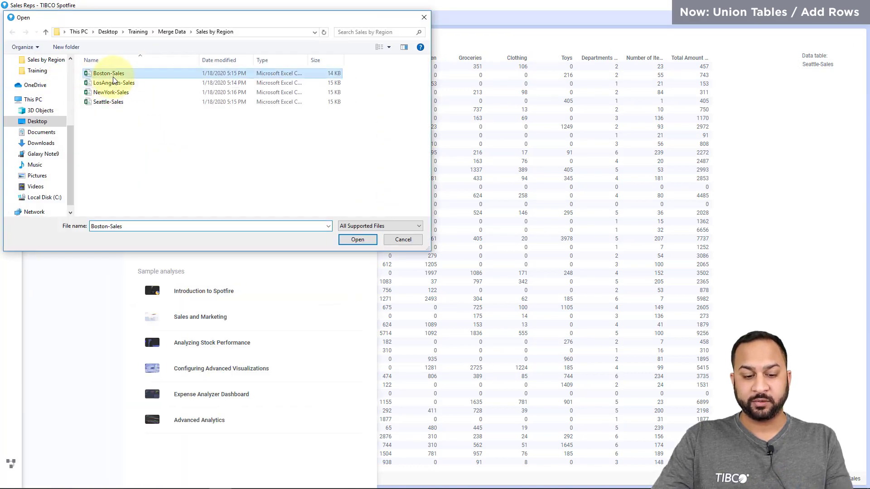
pyautogui.click(111, 92)
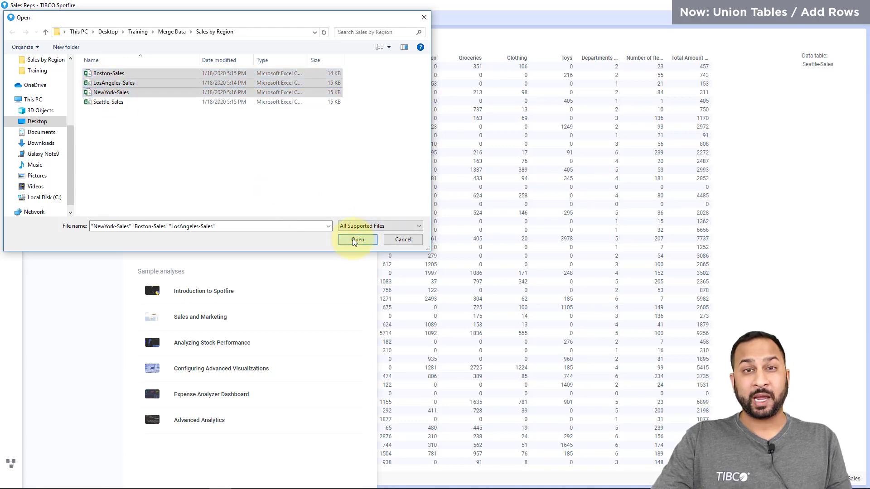
pyautogui.click(357, 239)
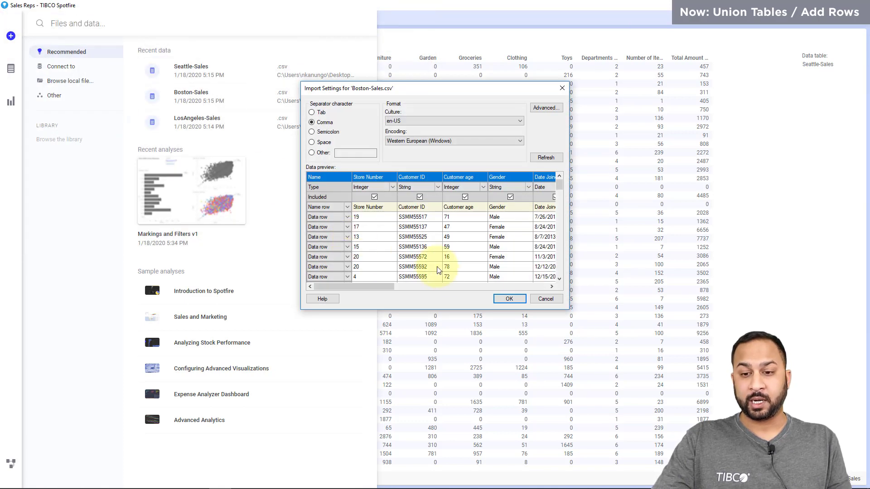
pyautogui.click(509, 298)
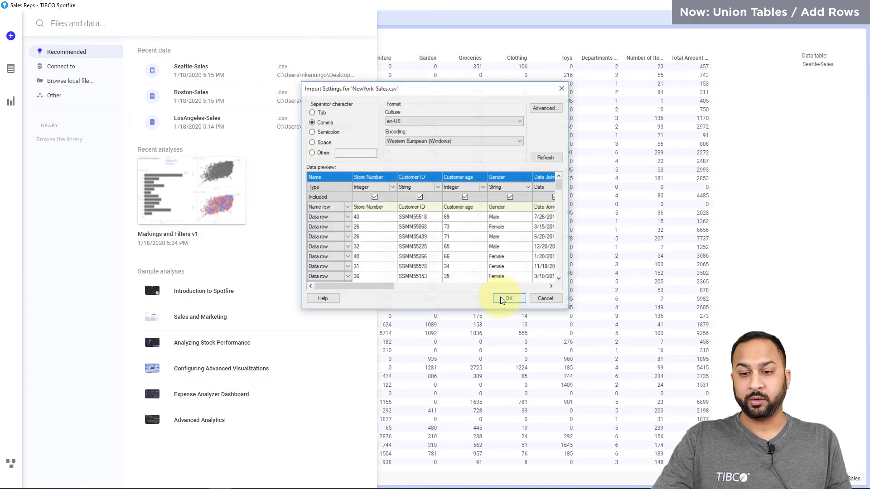
pyautogui.click(508, 298)
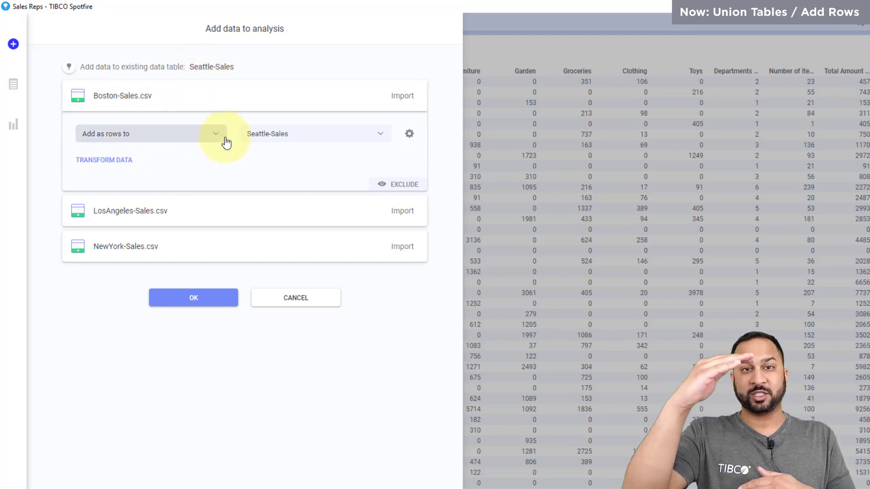
pyautogui.moveTo(321, 155)
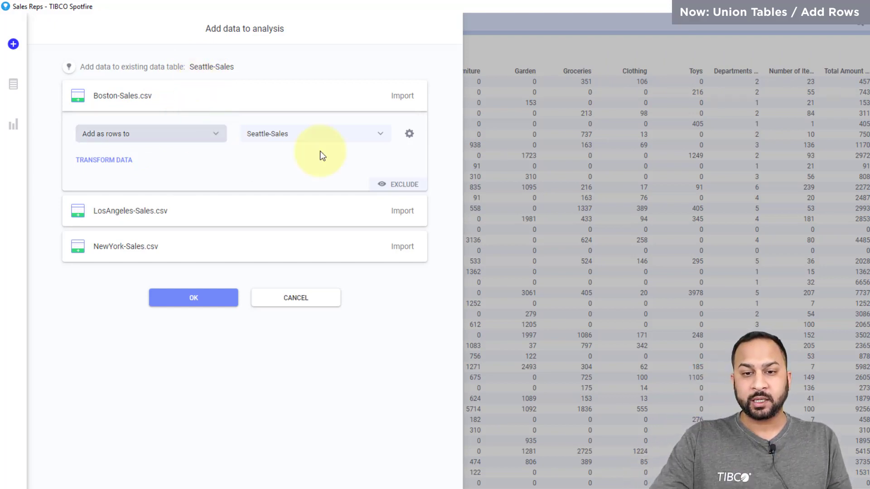
# Review Boston-Sales column matching, unmatch Customer ID to inspect the preview, then match it again.
pyautogui.click(193, 297)
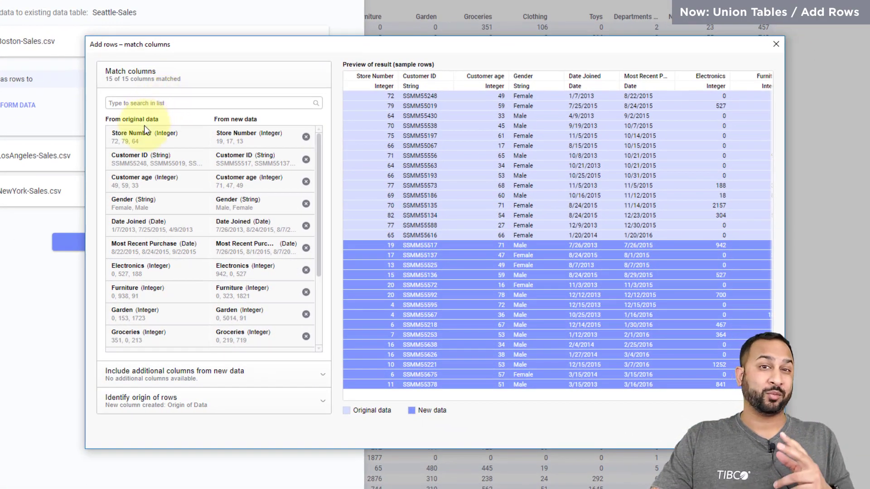
pyautogui.moveTo(217, 133)
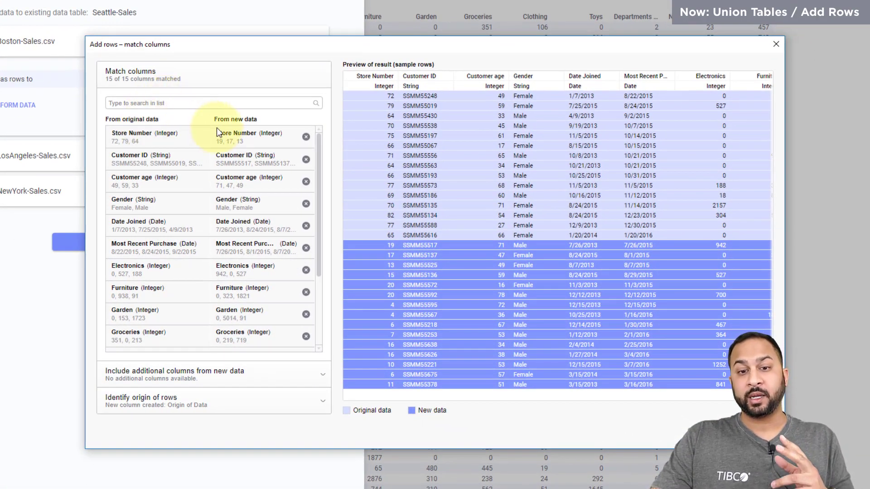
pyautogui.moveTo(237, 133)
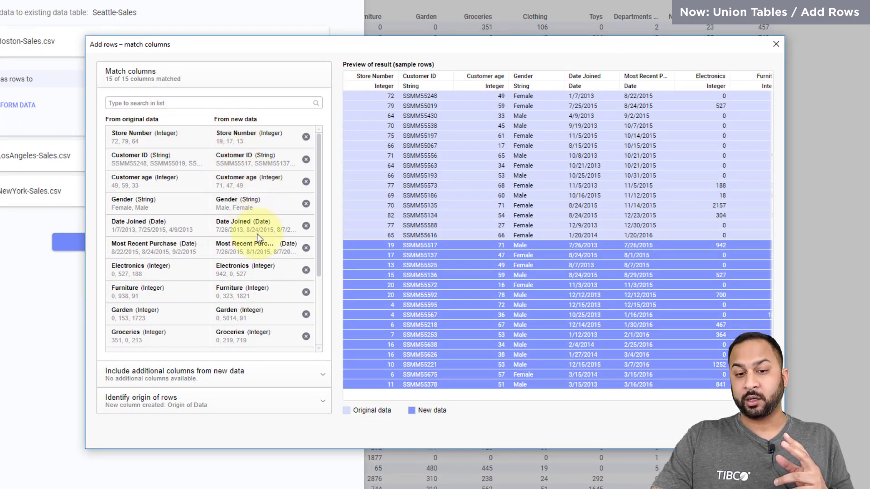
pyautogui.hscroll(3)
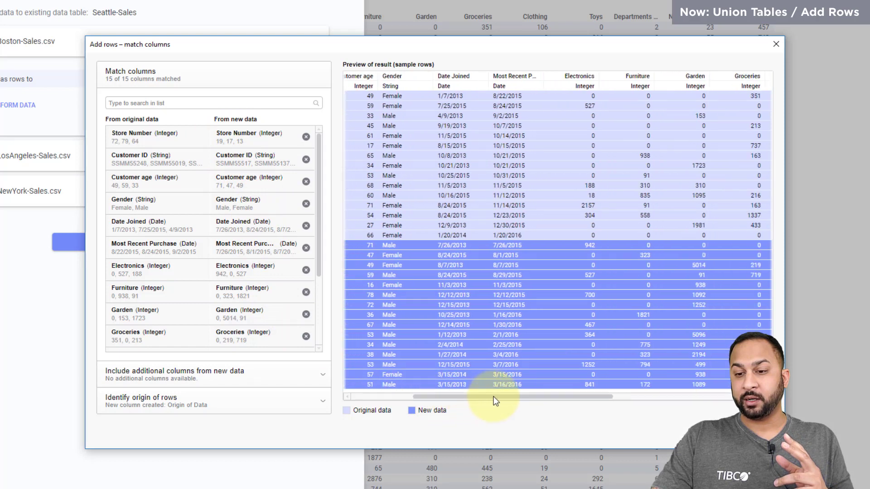
pyautogui.hscroll(3)
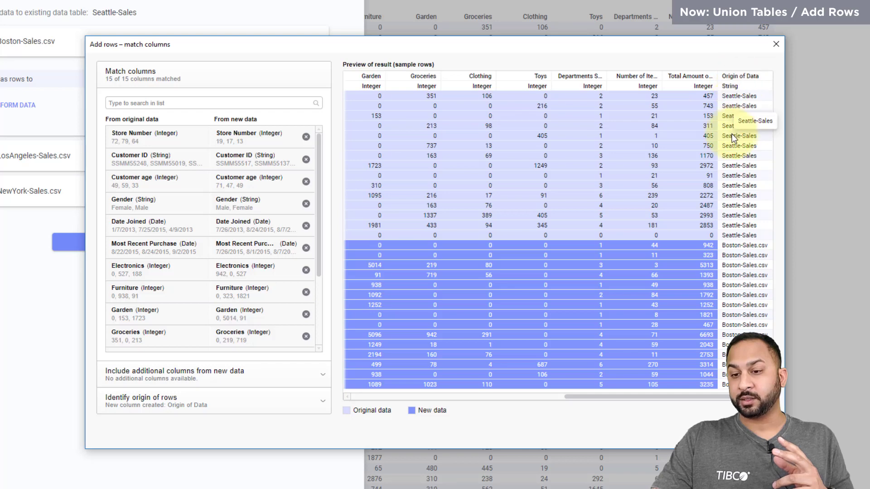
pyautogui.moveTo(535, 225)
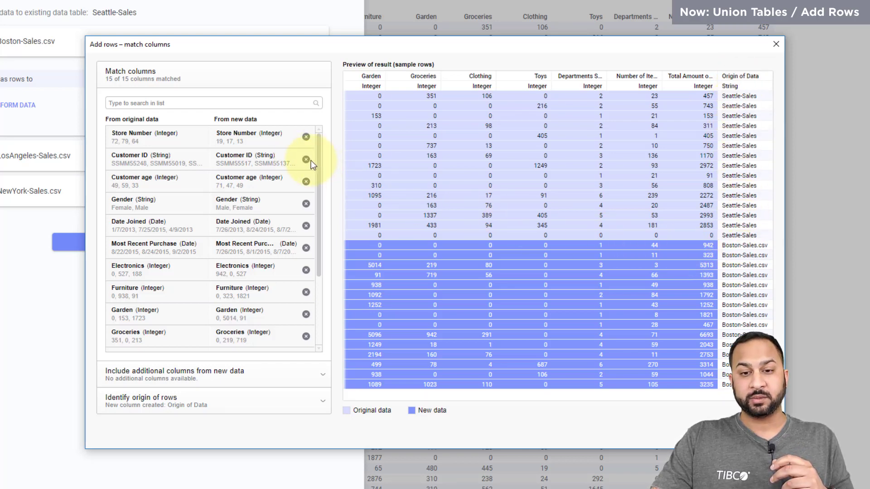
pyautogui.click(306, 160)
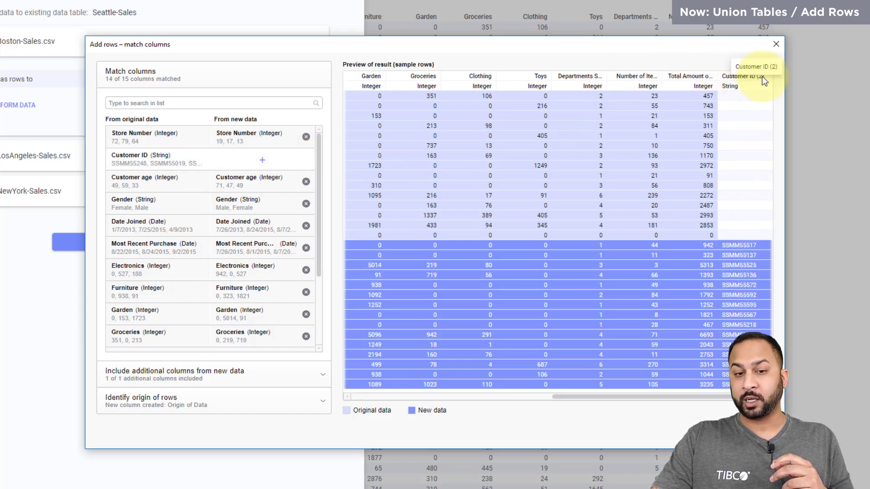
pyautogui.hscroll(3)
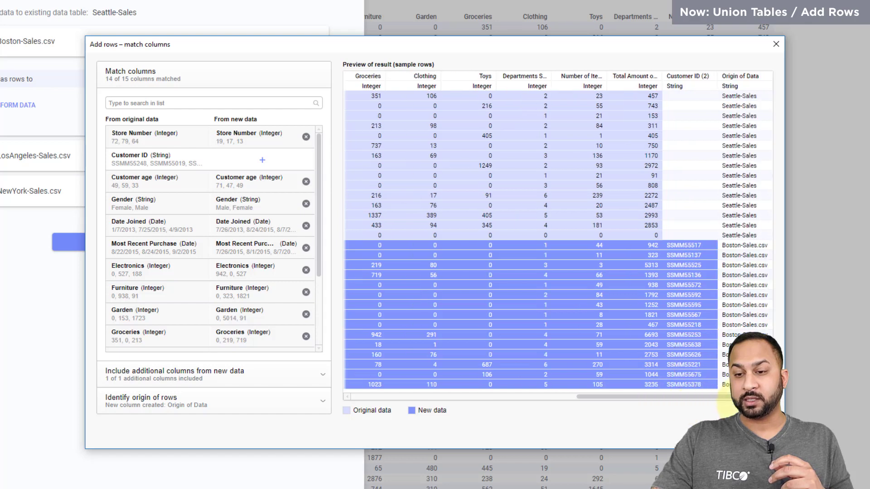
pyautogui.moveTo(657, 397)
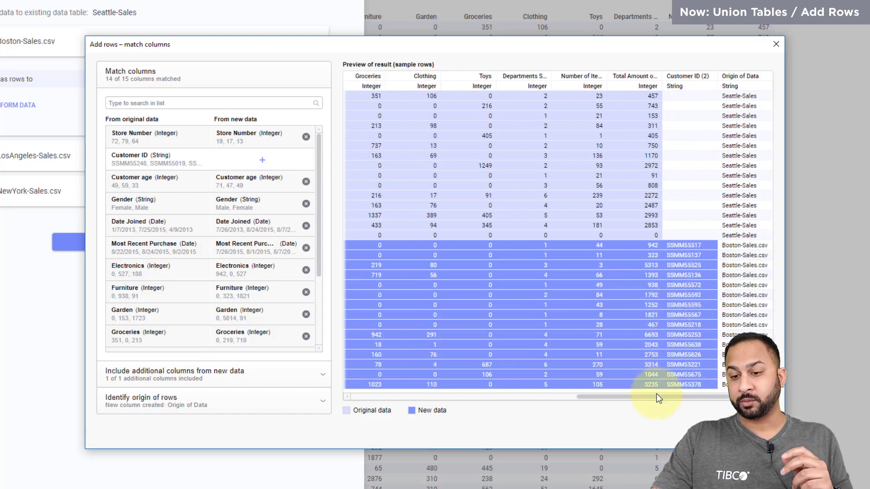
pyautogui.hscroll(-3)
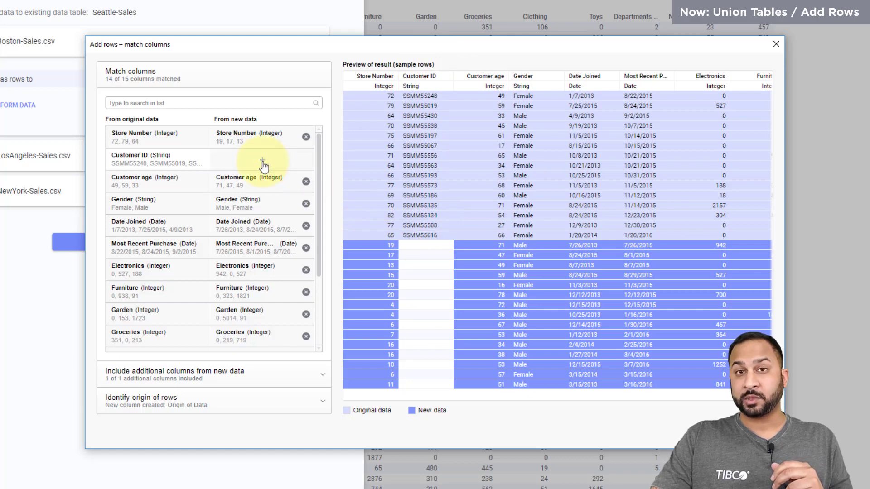
pyautogui.moveTo(262, 161)
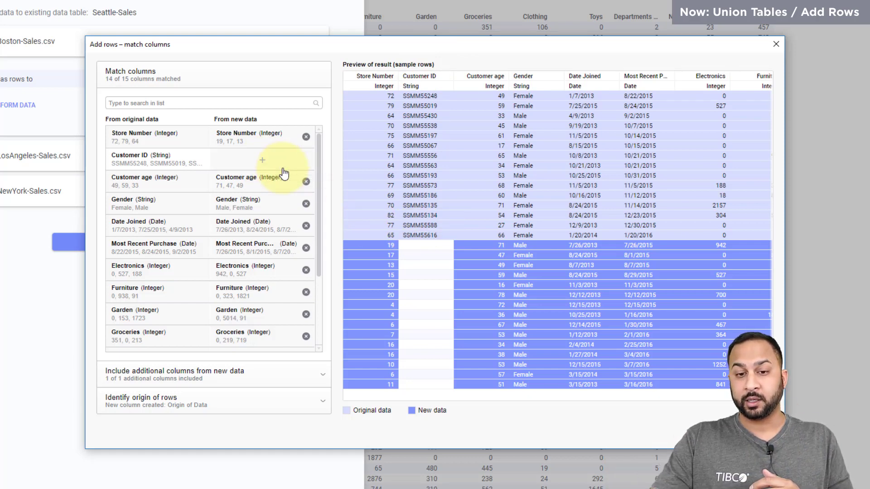
pyautogui.click(261, 160)
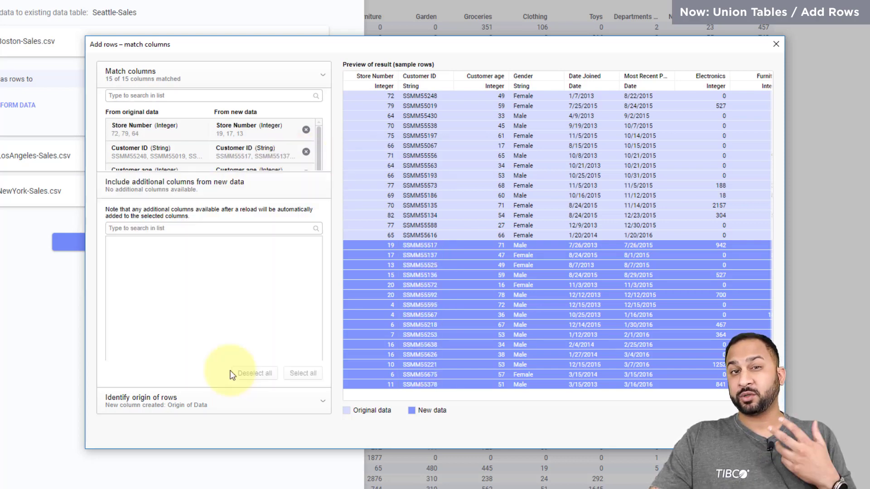
# Check for additional columns, then set a Region origin column with Seattle for original and Boston for new rows.
pyautogui.click(323, 75)
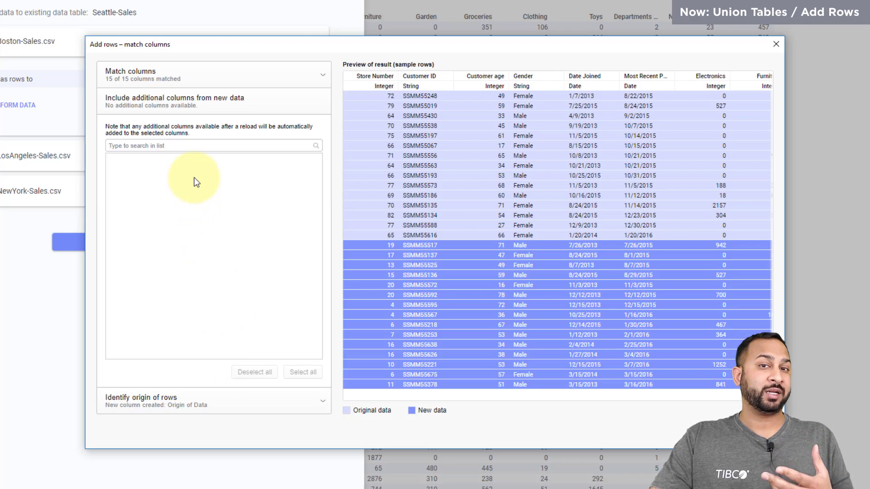
pyautogui.moveTo(178, 397)
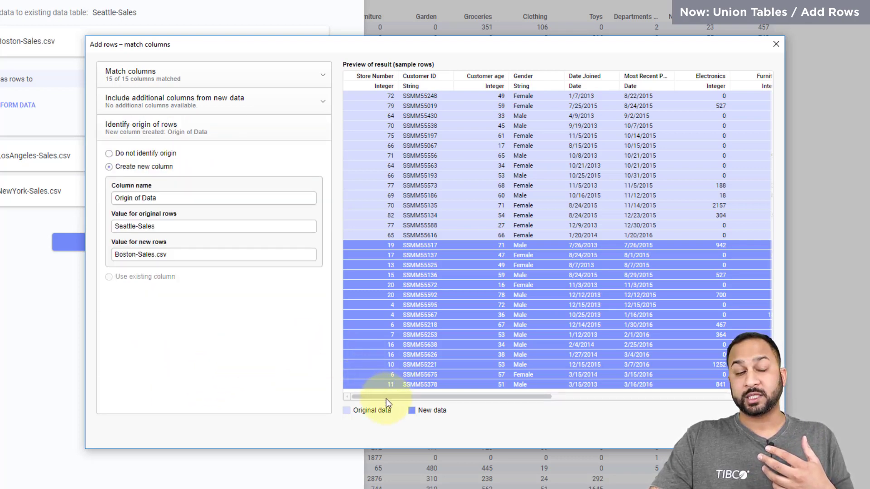
pyautogui.hscroll(3)
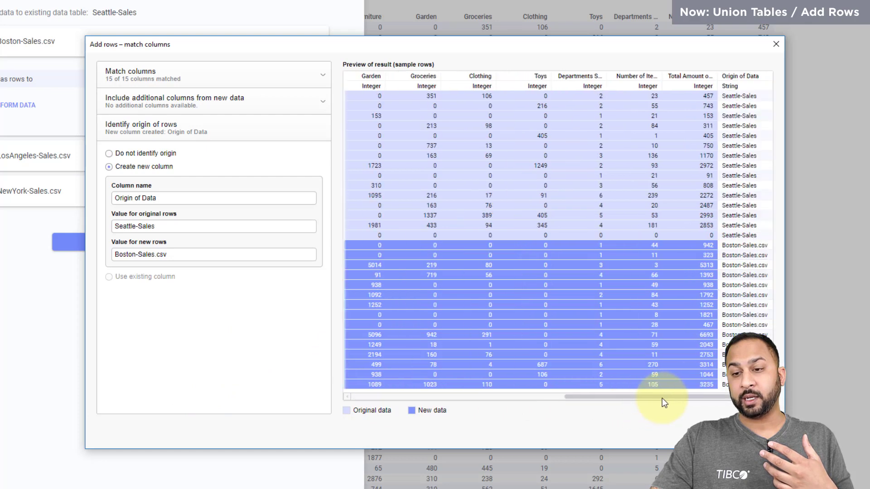
pyautogui.moveTo(752, 81)
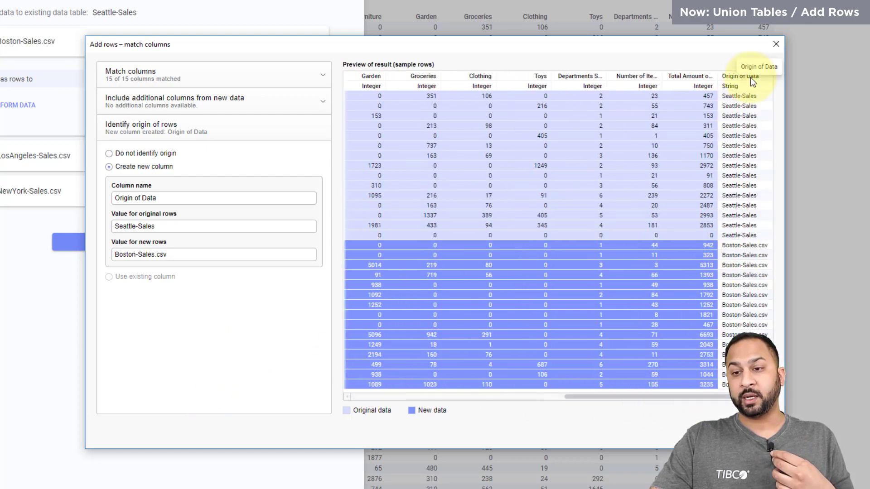
pyautogui.moveTo(735, 255)
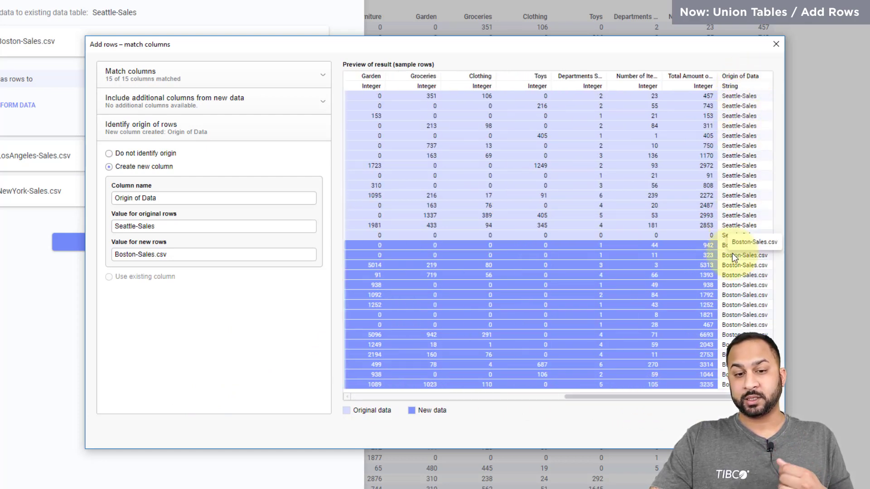
pyautogui.tripleClick(213, 198)
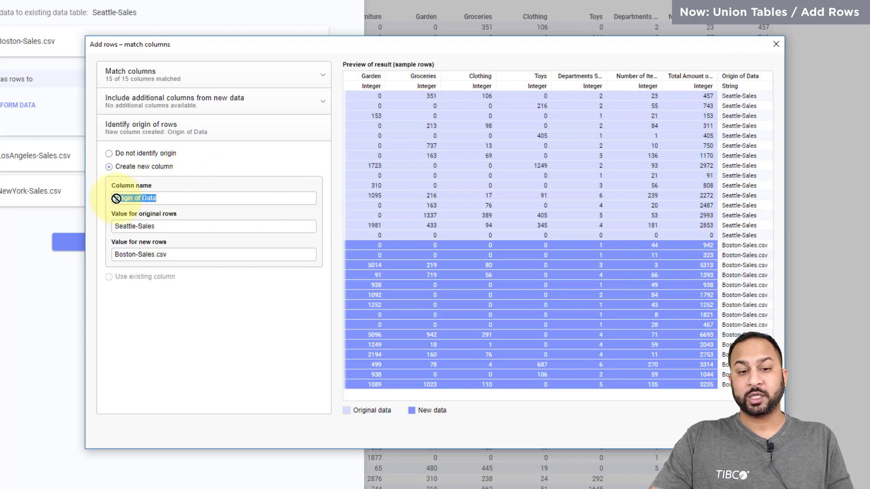
pyautogui.write('Region')
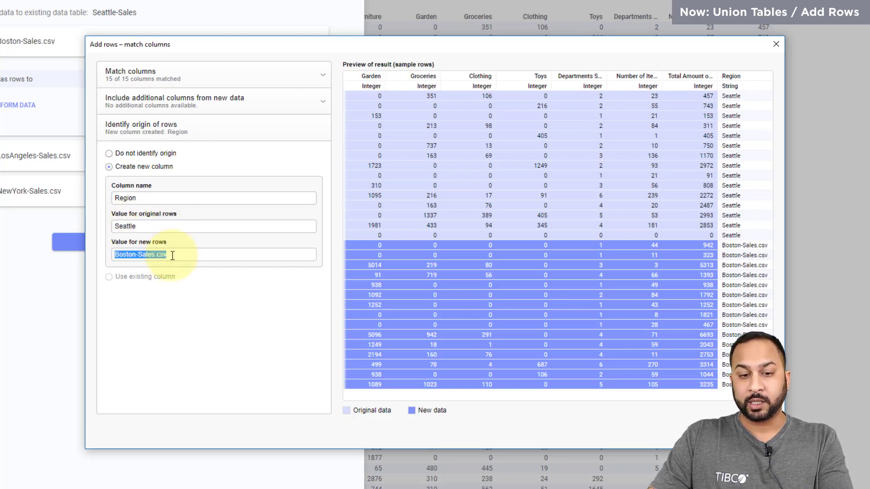
pyautogui.write('Boston')
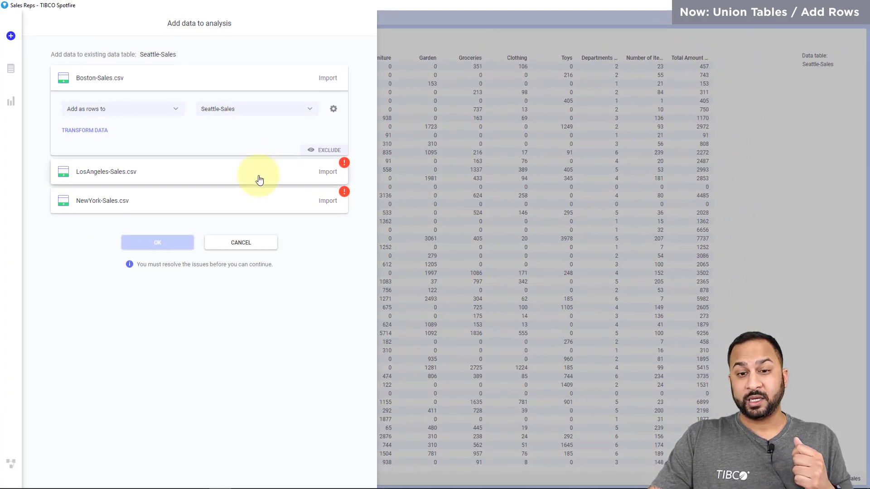
# Set LosAngeles-Sales to reuse the Region column with 'Los Angeles' for its new rows.
pyautogui.click(332, 109)
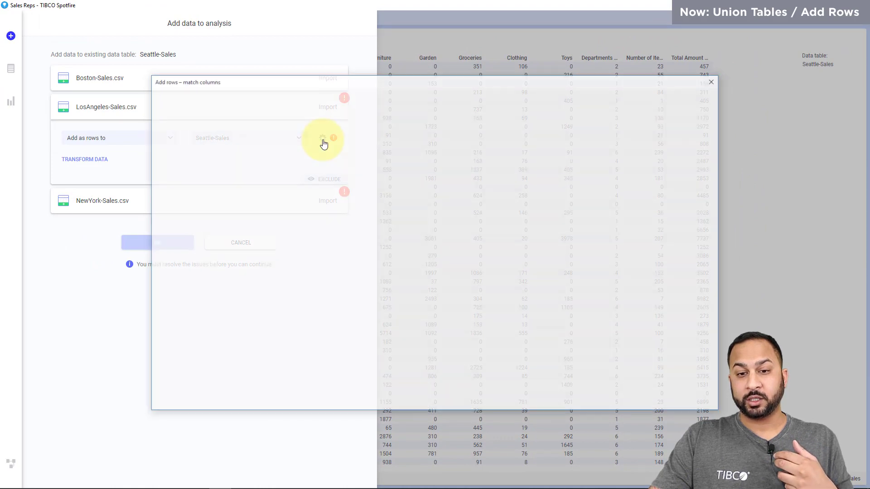
pyautogui.click(323, 138)
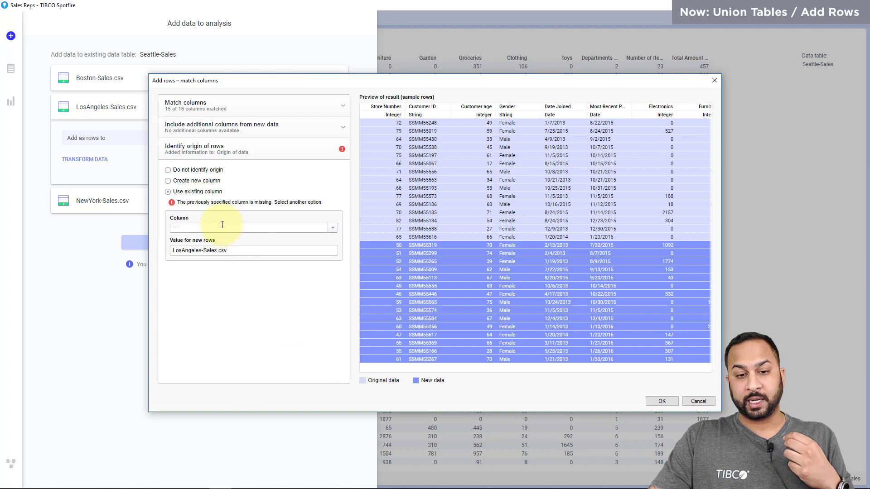
pyautogui.click(332, 227)
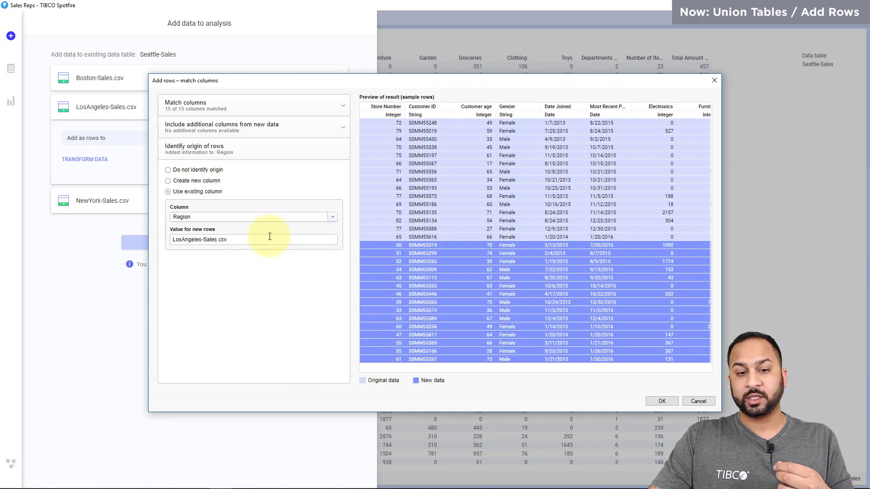
pyautogui.write('Los Angele')
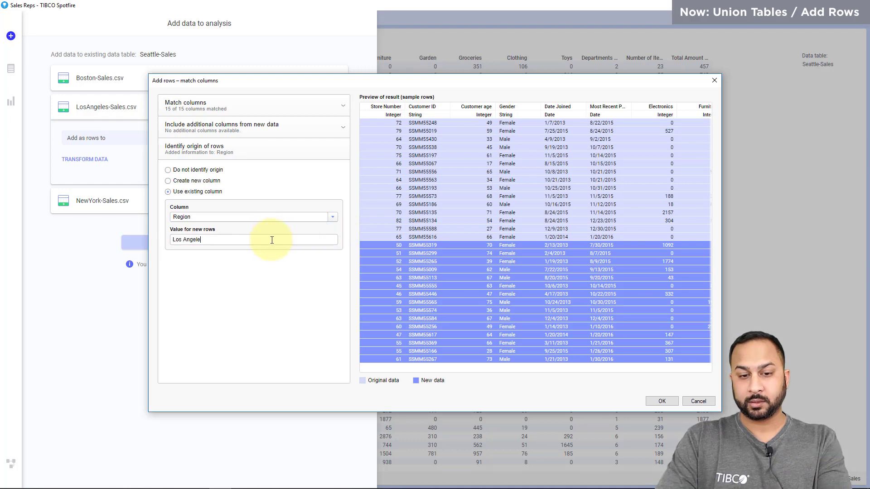
pyautogui.click(662, 401)
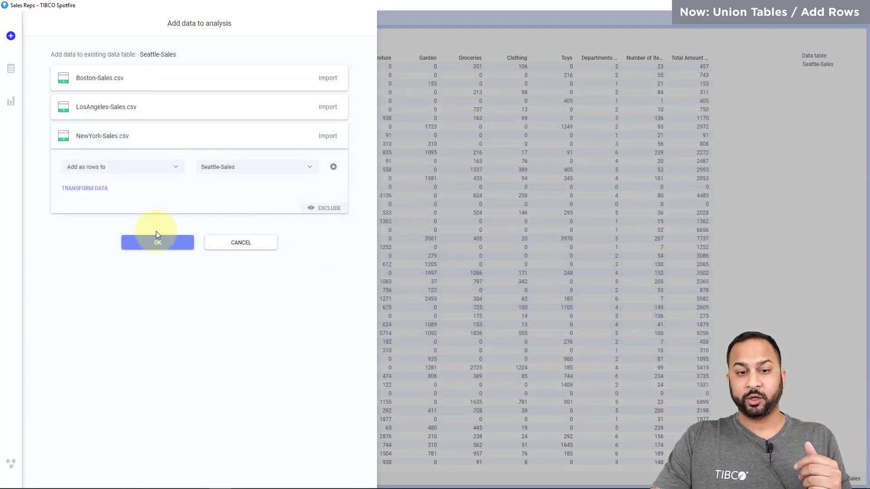
# Add the three files as rows to Seattle-Sales and create a bar chart of row count per Region.
pyautogui.click(157, 243)
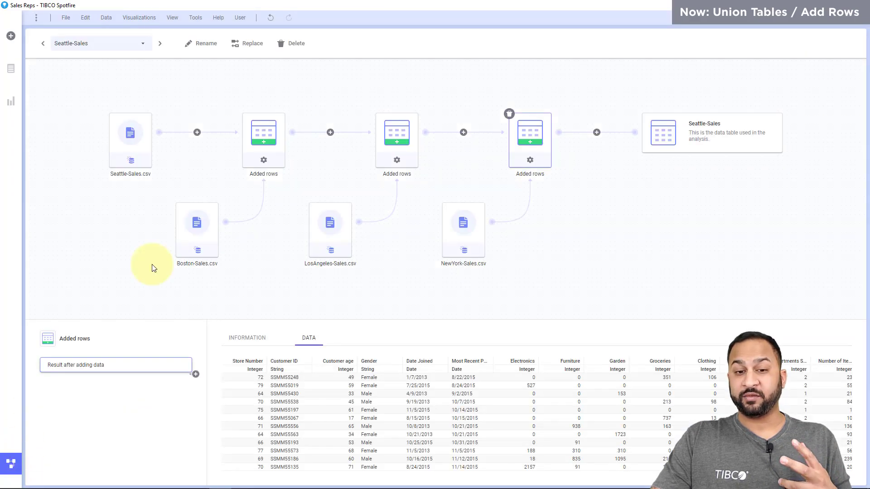
pyautogui.moveTo(529, 186)
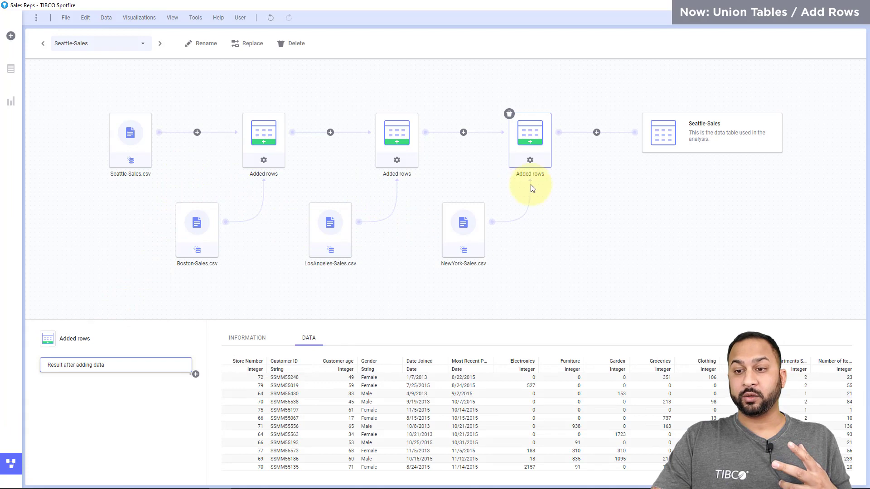
pyautogui.click(11, 101)
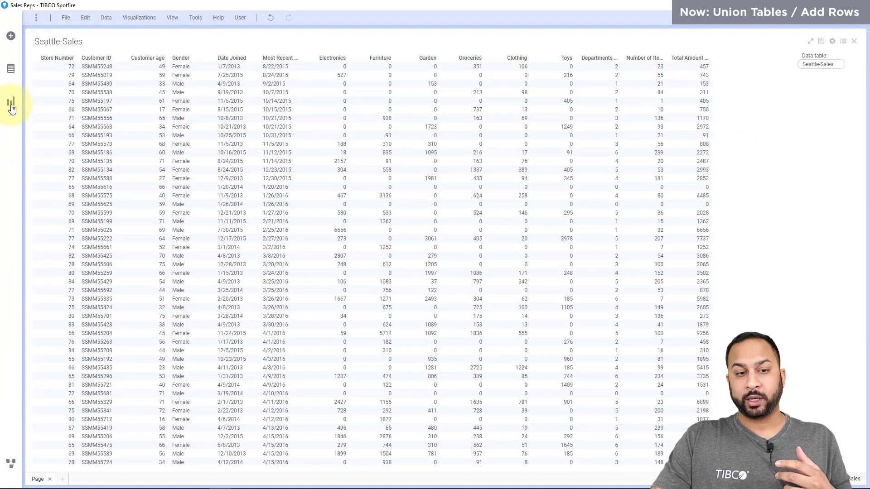
pyautogui.click(11, 100)
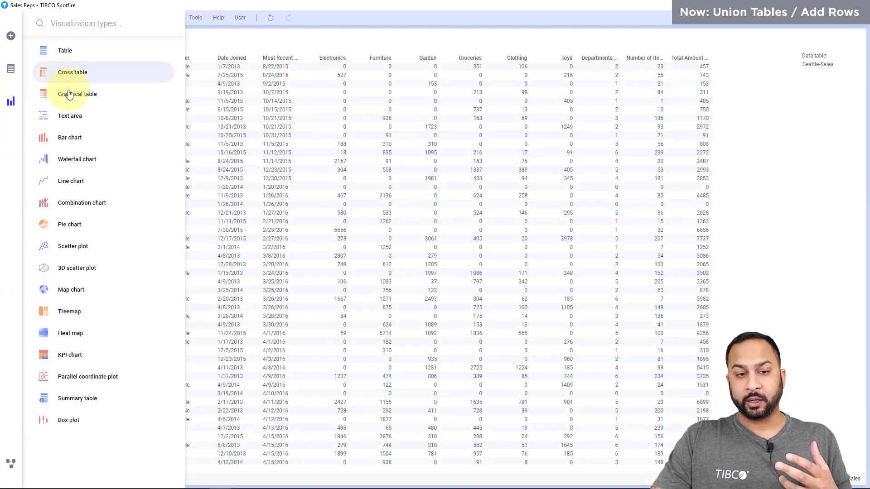
pyautogui.click(69, 138)
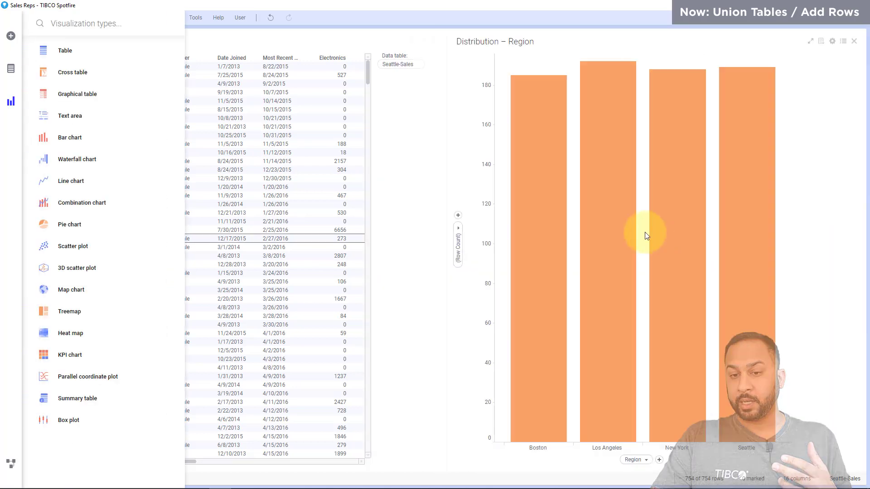
pyautogui.click(832, 41)
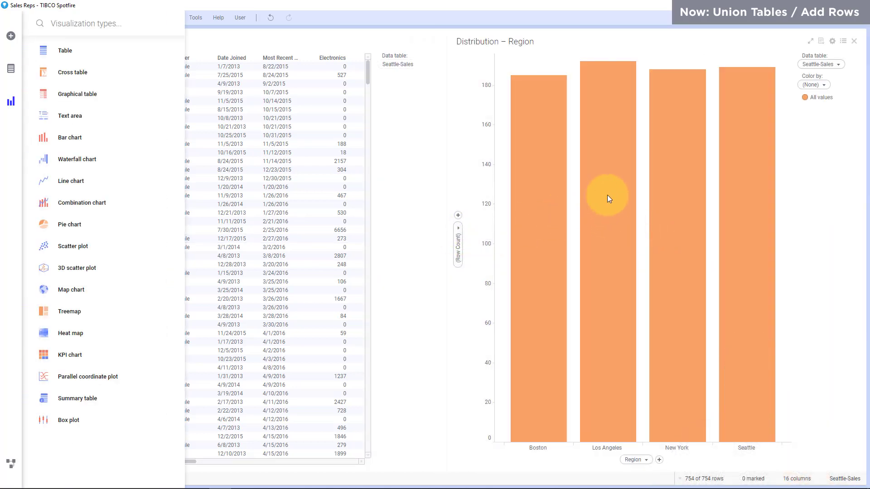
pyautogui.moveTo(681, 481)
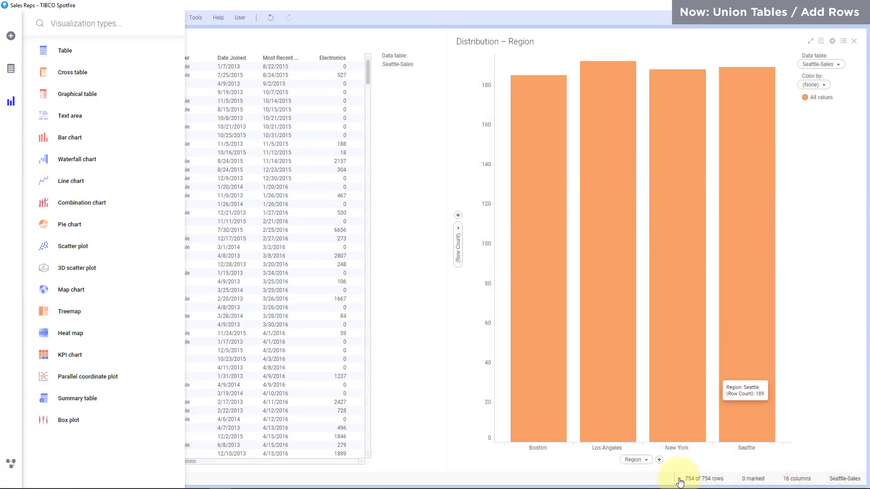
pyautogui.moveTo(656, 443)
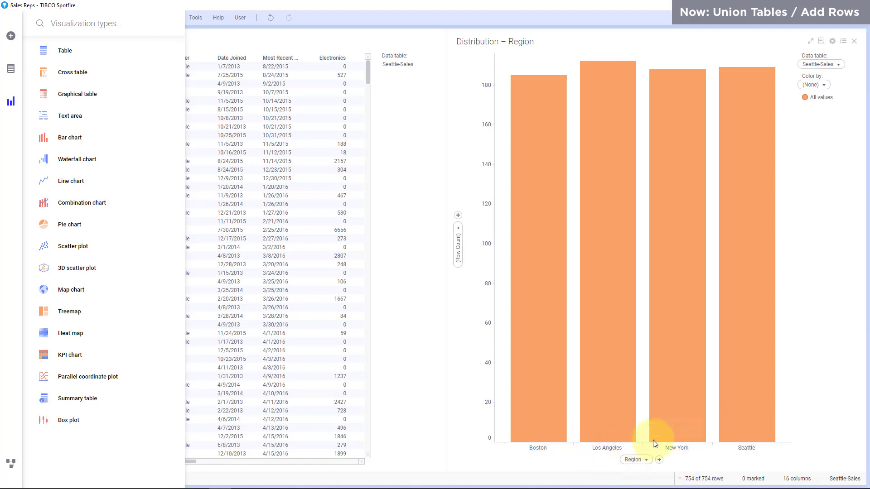
pyautogui.moveTo(737, 436)
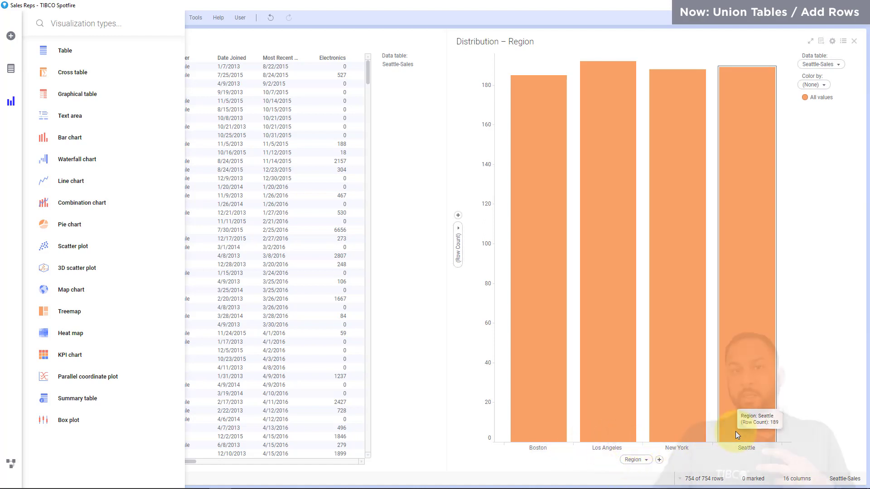